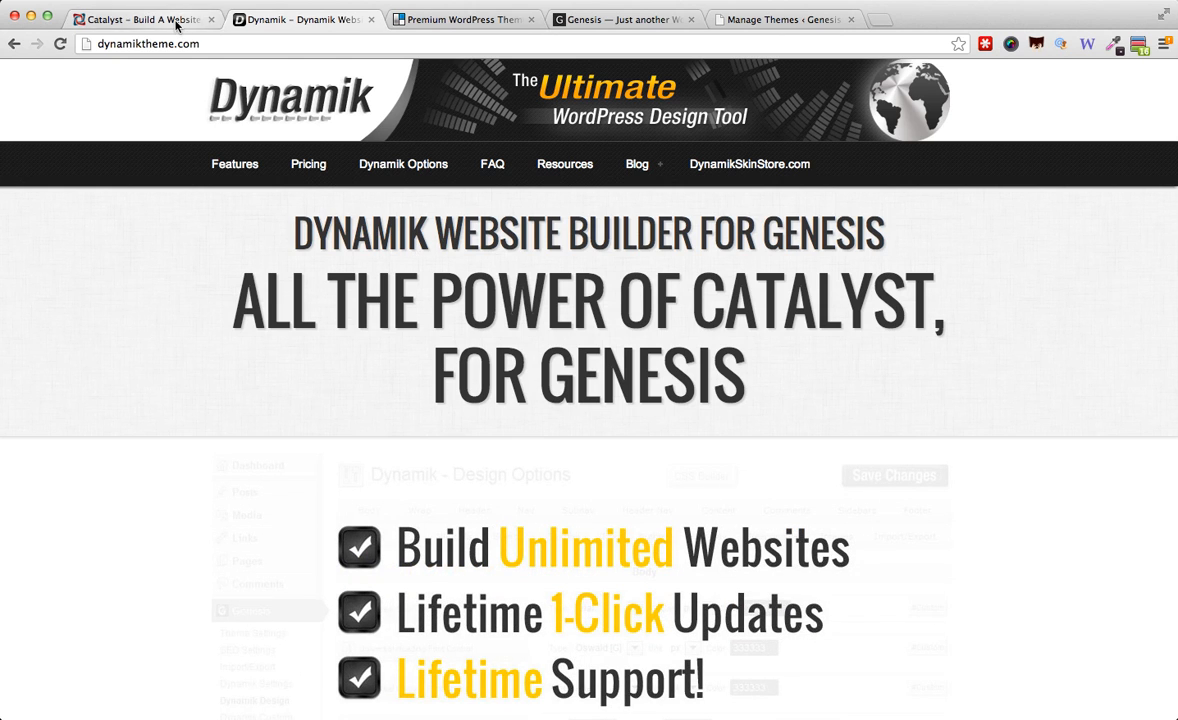
Browse the Catalyst theme website, then return to the Dynamik website
left_click(140, 20)
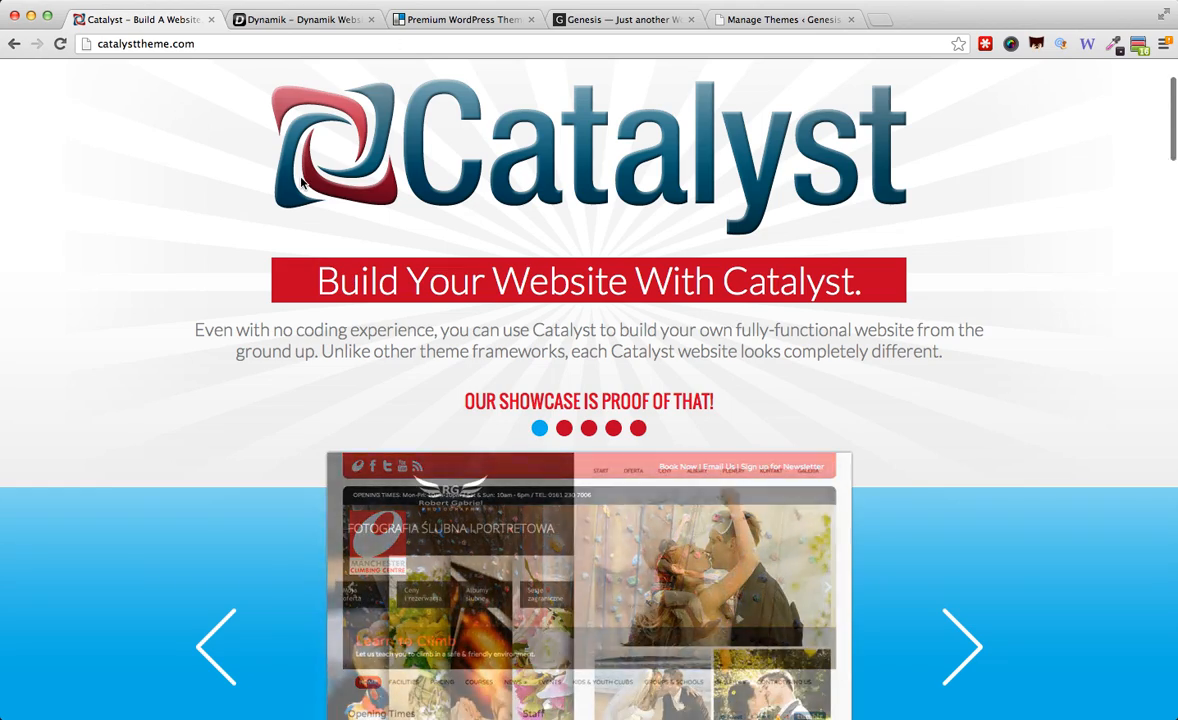
scroll("down", 3)
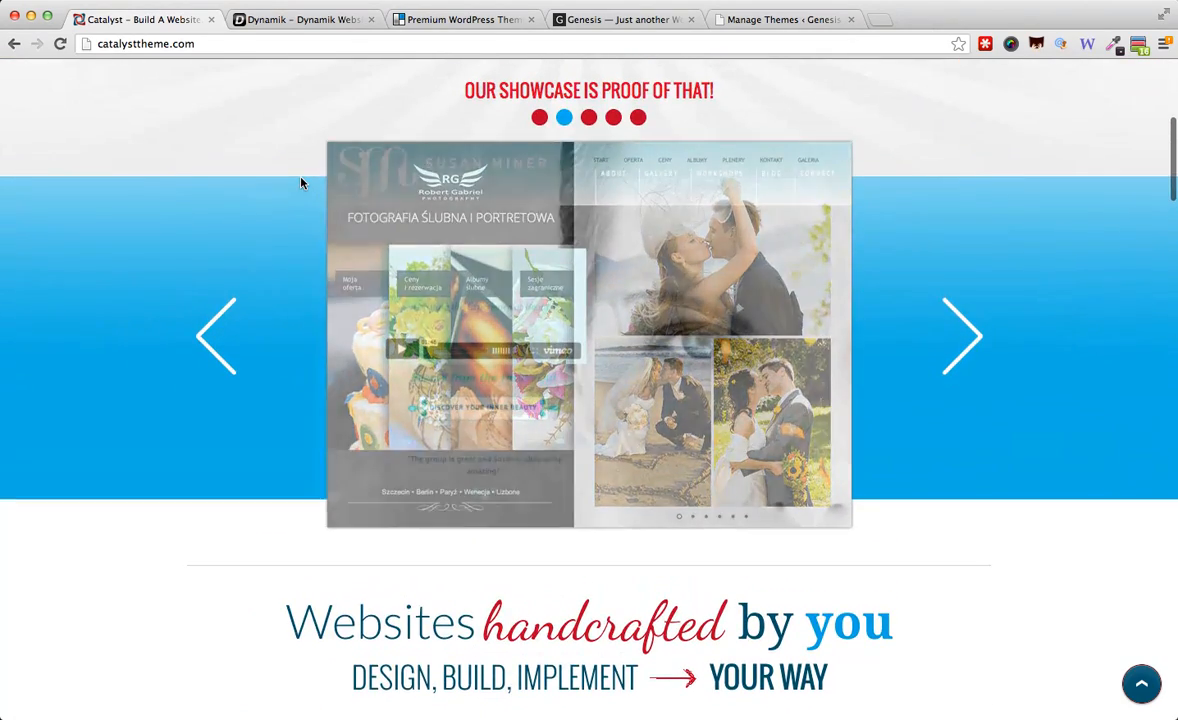
scroll("up", 3)
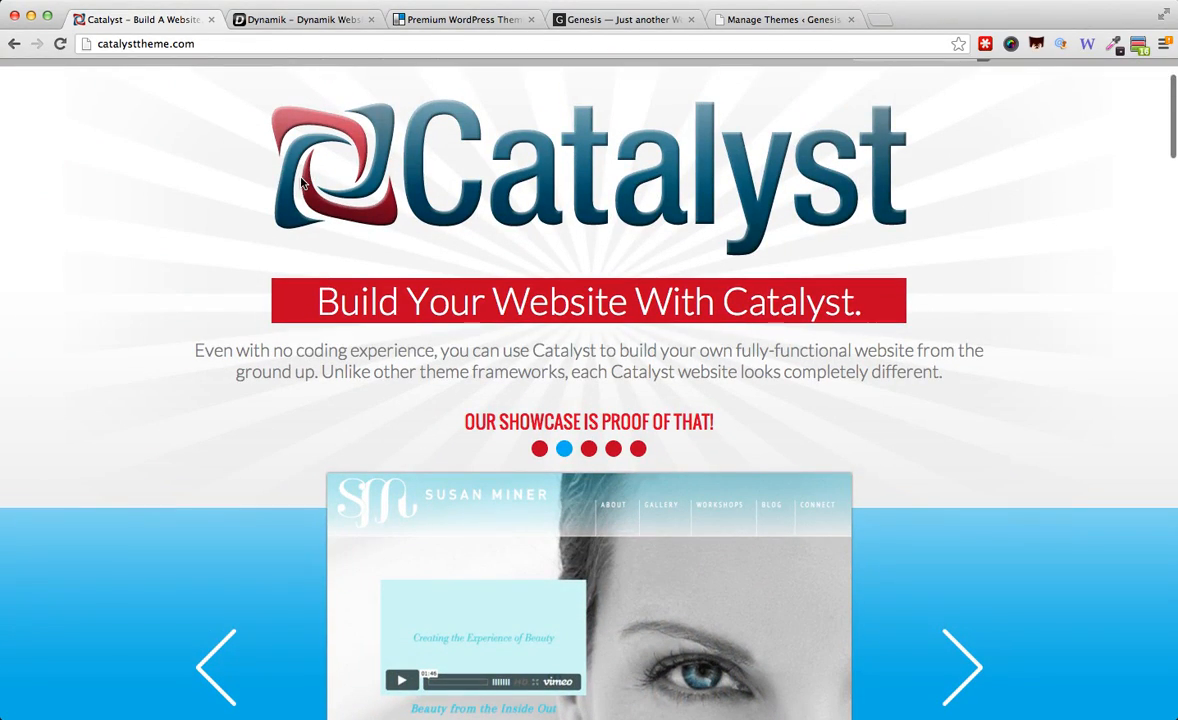
mouse_move(276, 32)
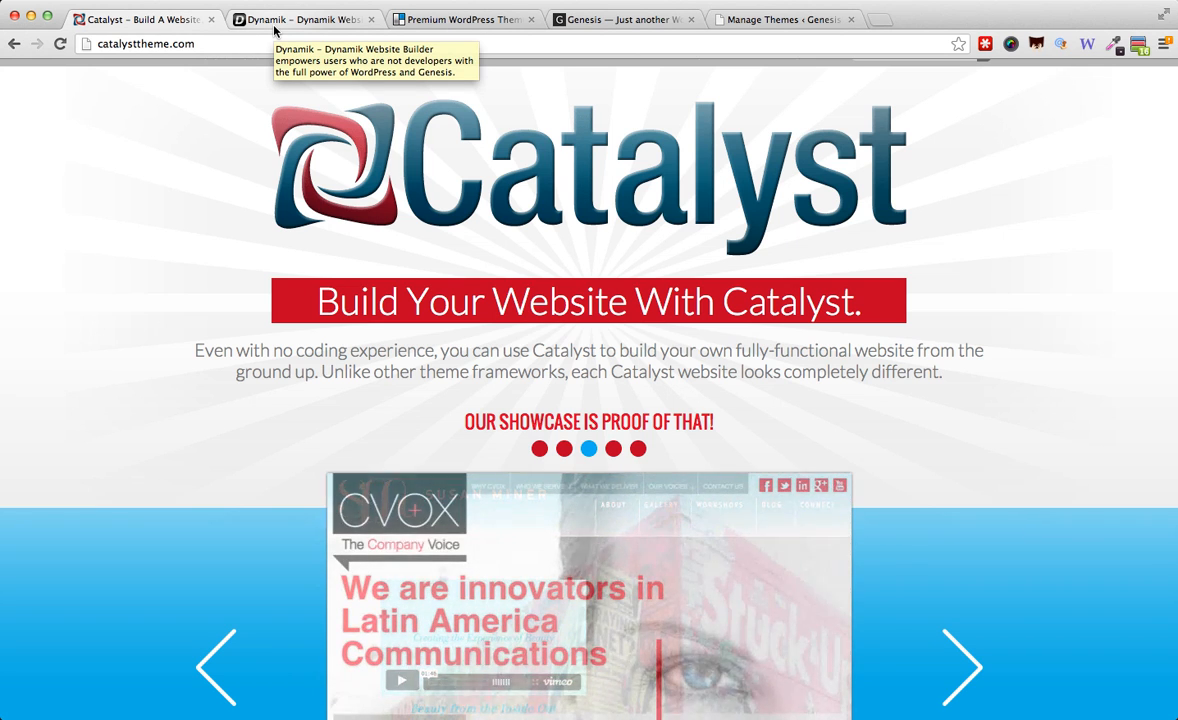
left_click(300, 20)
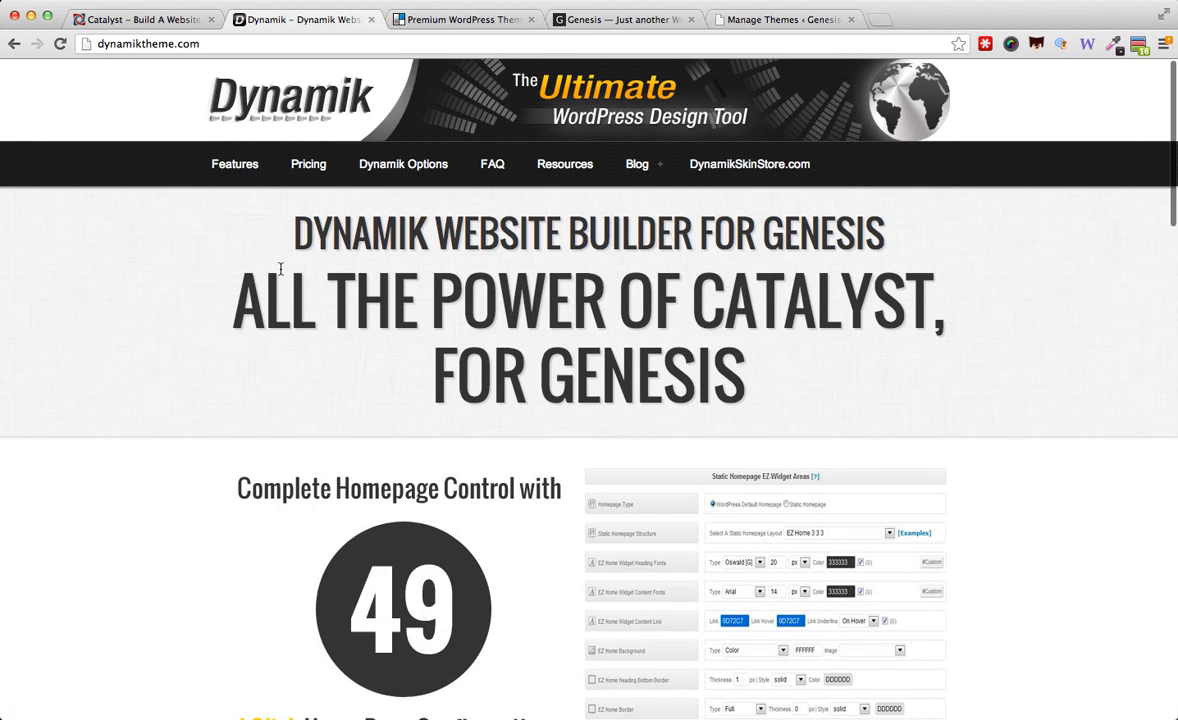
scroll("down", 3)
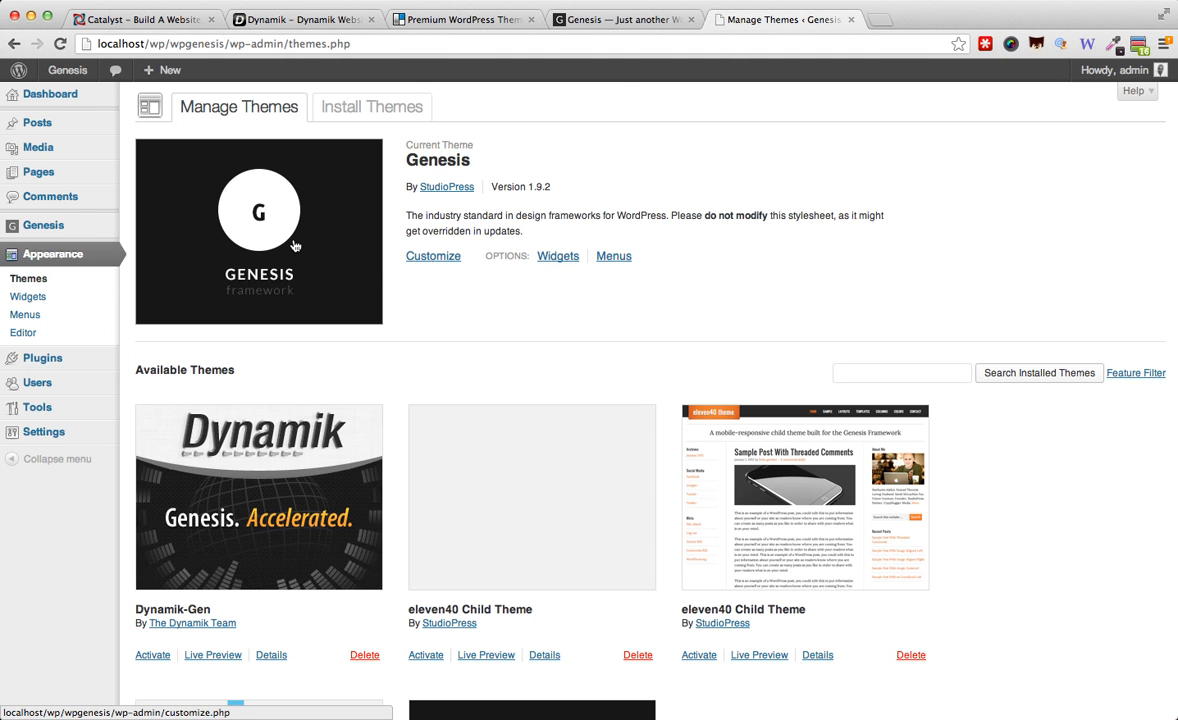
mouse_move(294, 244)
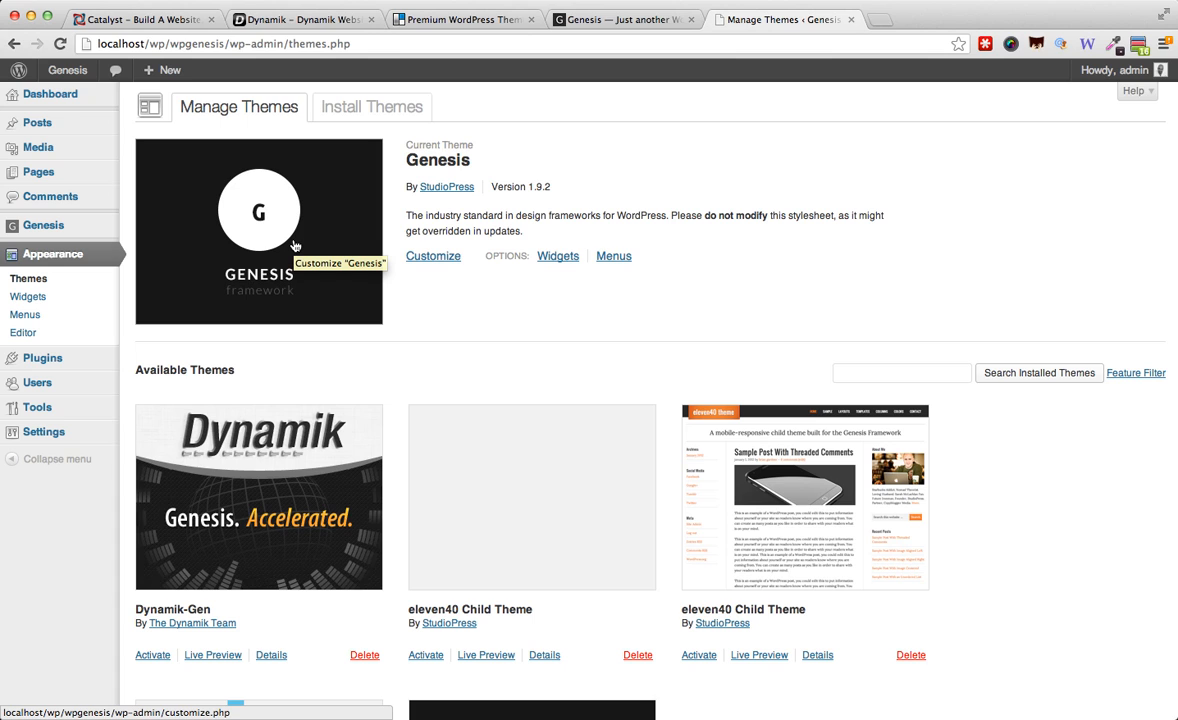
Review the Genesis theme settings and return to the installed themes list
left_click(44, 224)
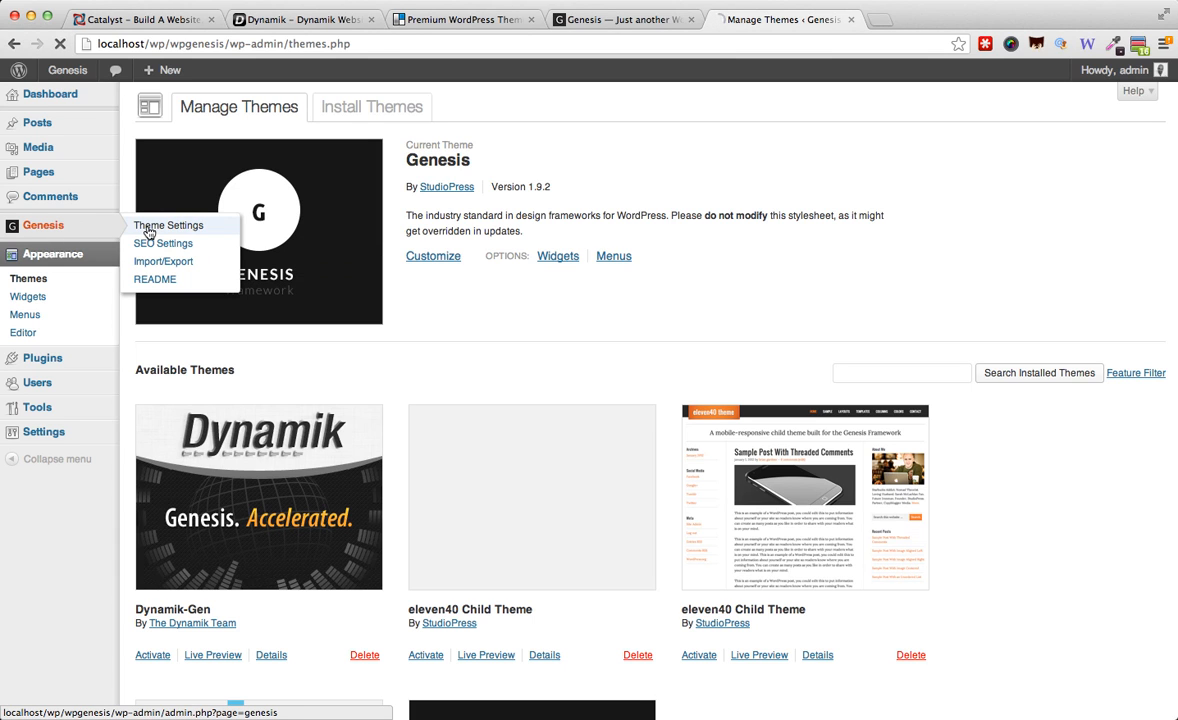
left_click(168, 224)
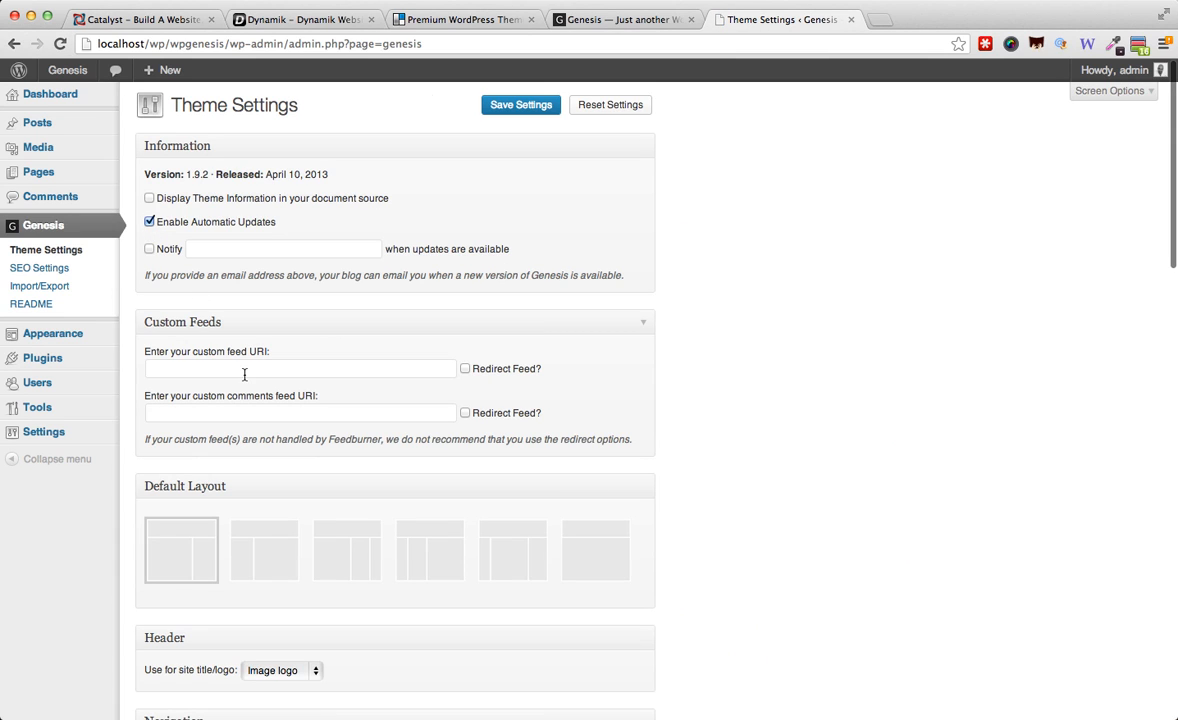
scroll("down", 3)
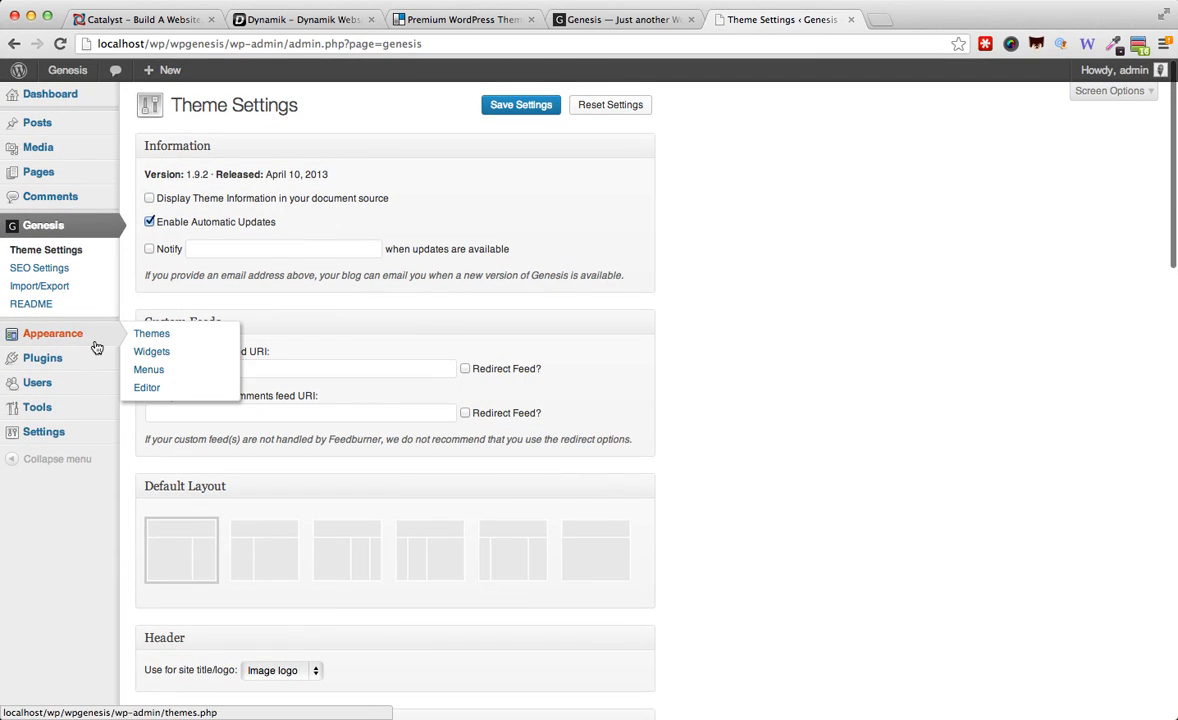
left_click(152, 332)
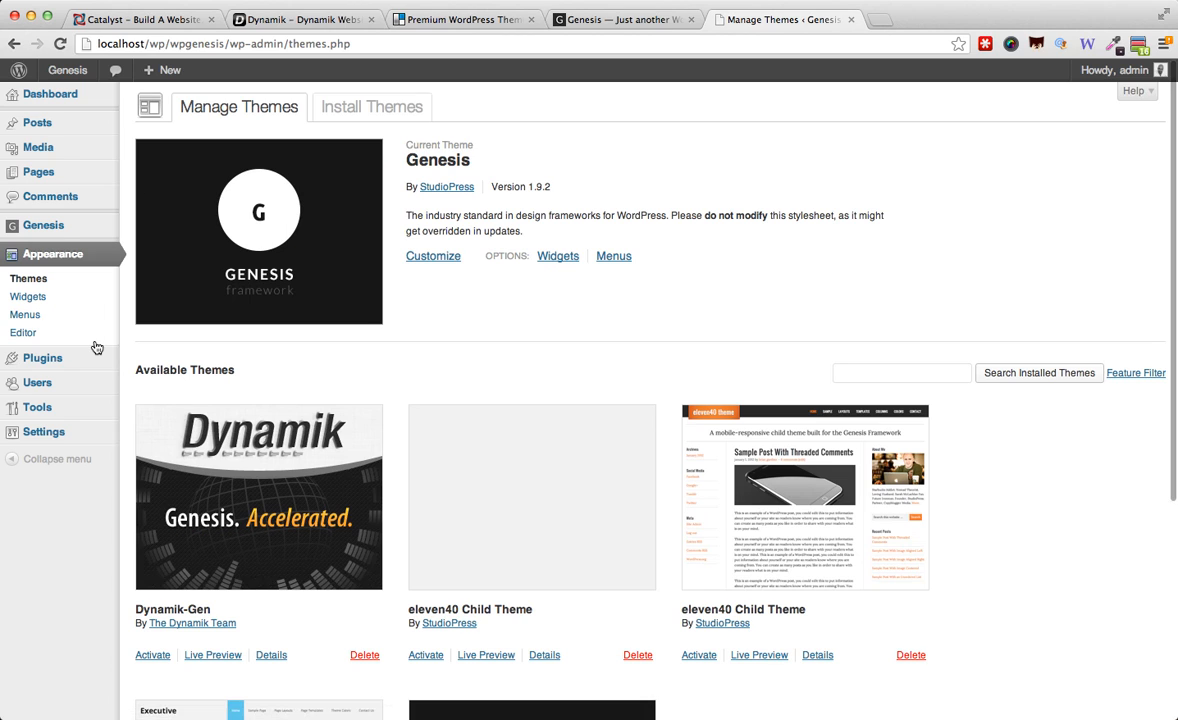
Activate the Dynamik-Gen child theme and go to its Dynamik Settings page
left_click(152, 656)
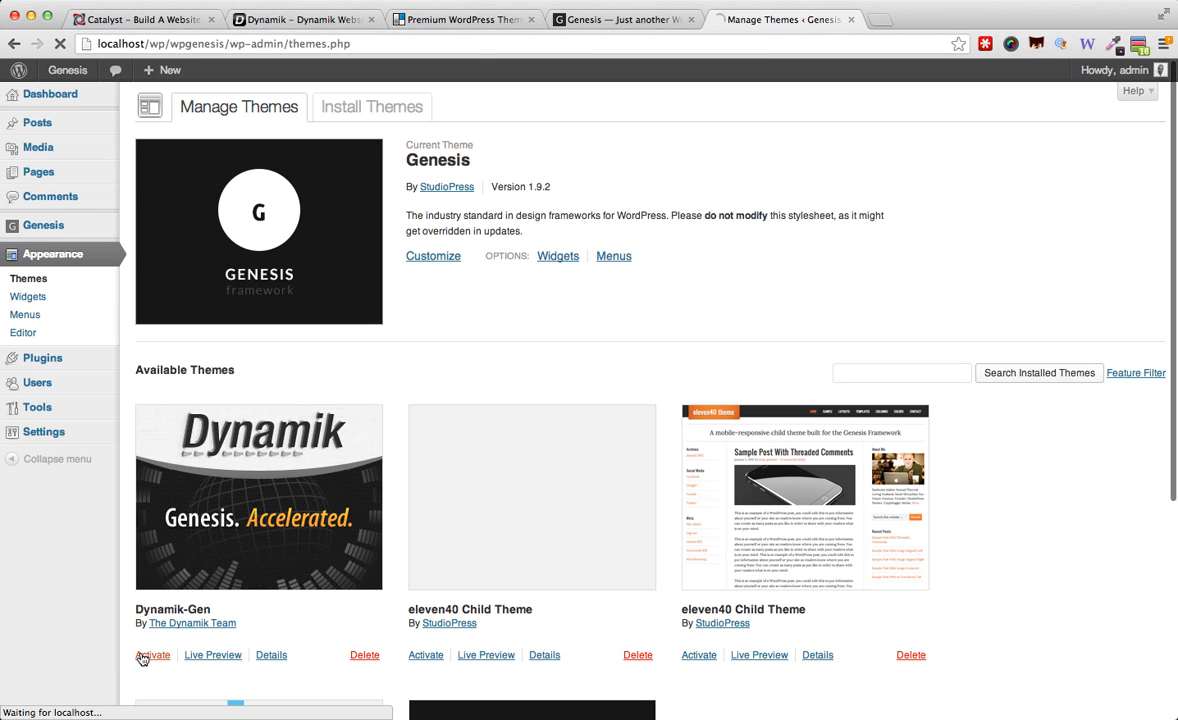
left_click(152, 656)
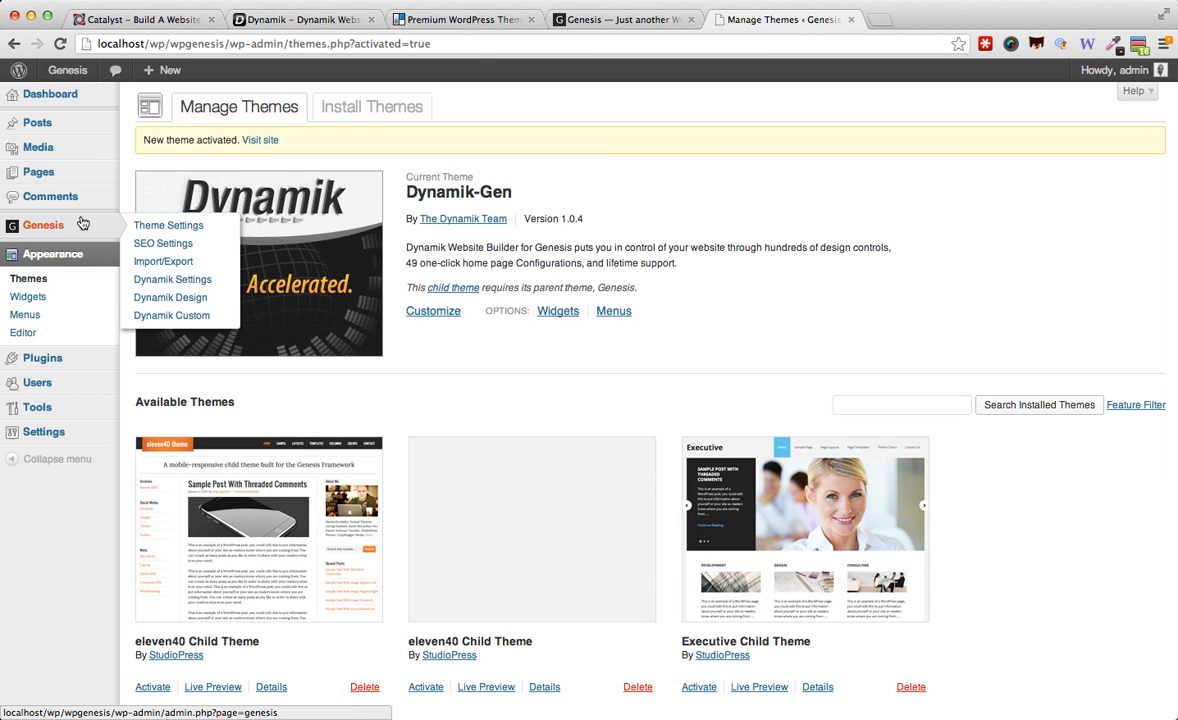
mouse_move(172, 280)
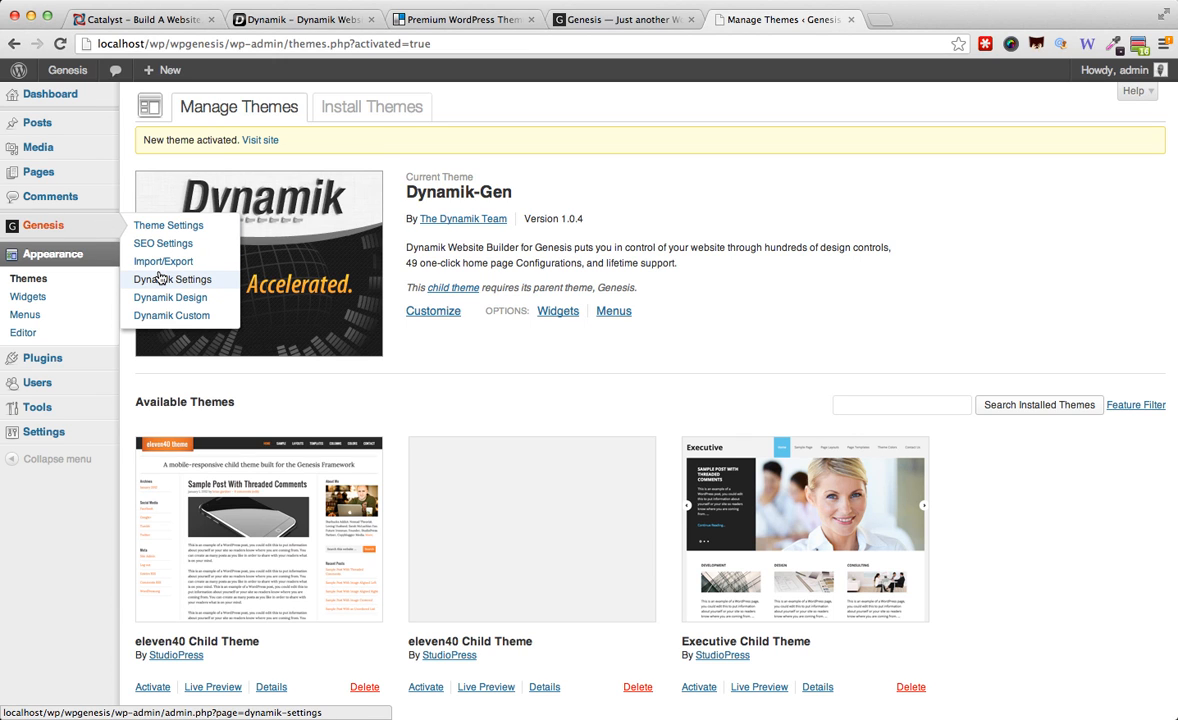
left_click(172, 280)
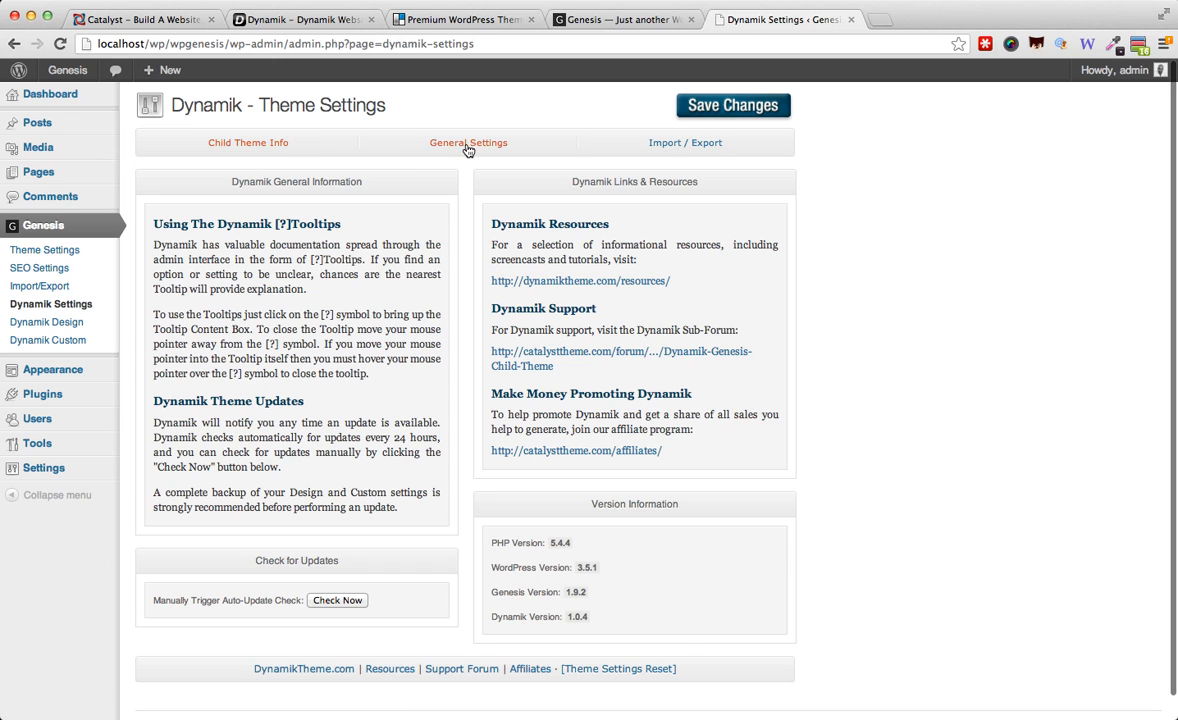
Show the General Settings section, then head to Dynamik Design in the Genesis menu
left_click(468, 142)
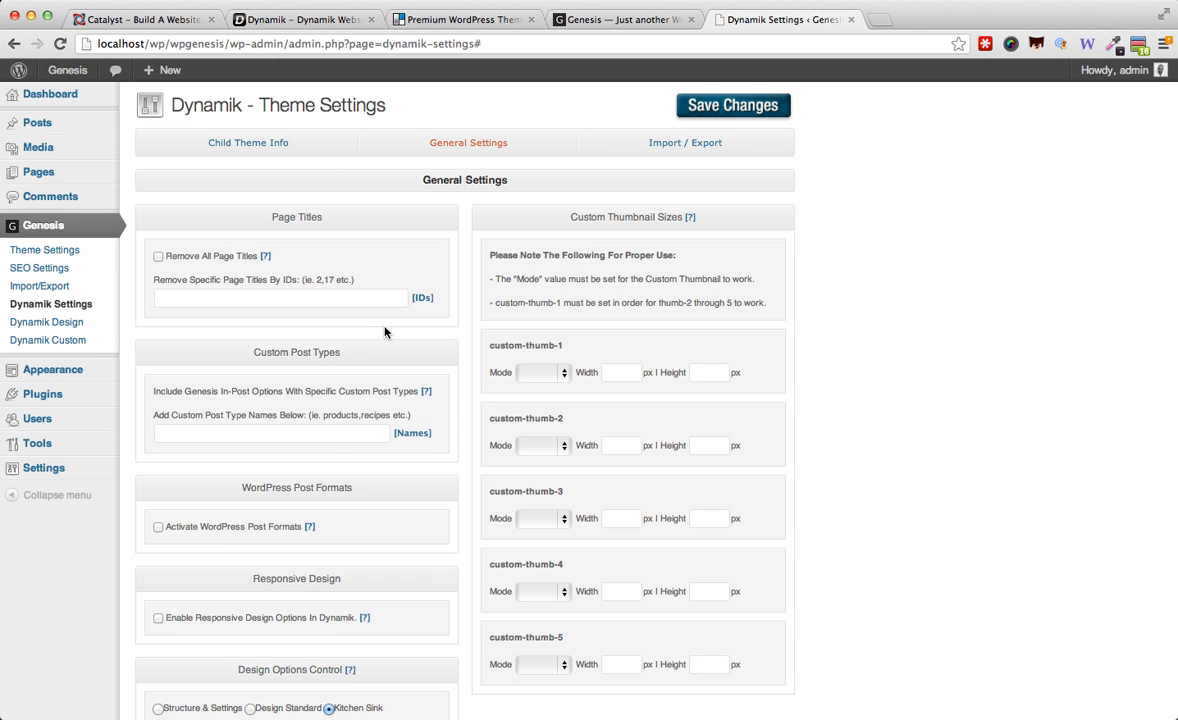
mouse_move(284, 552)
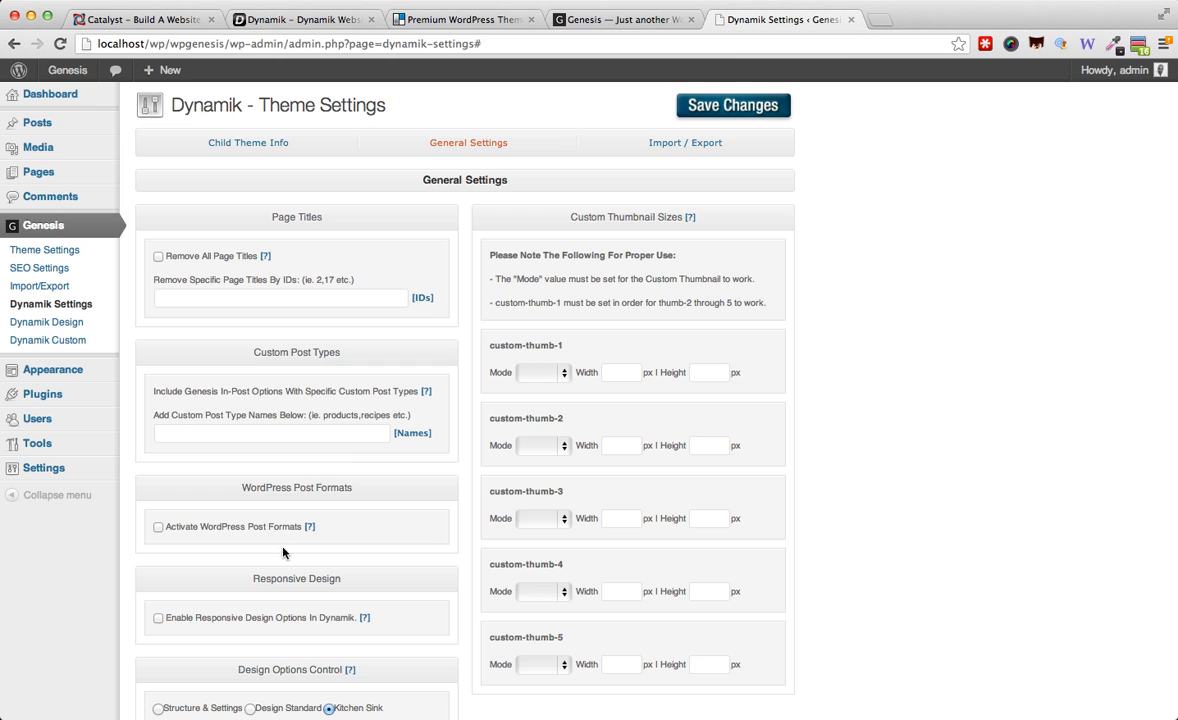
scroll("down", 3)
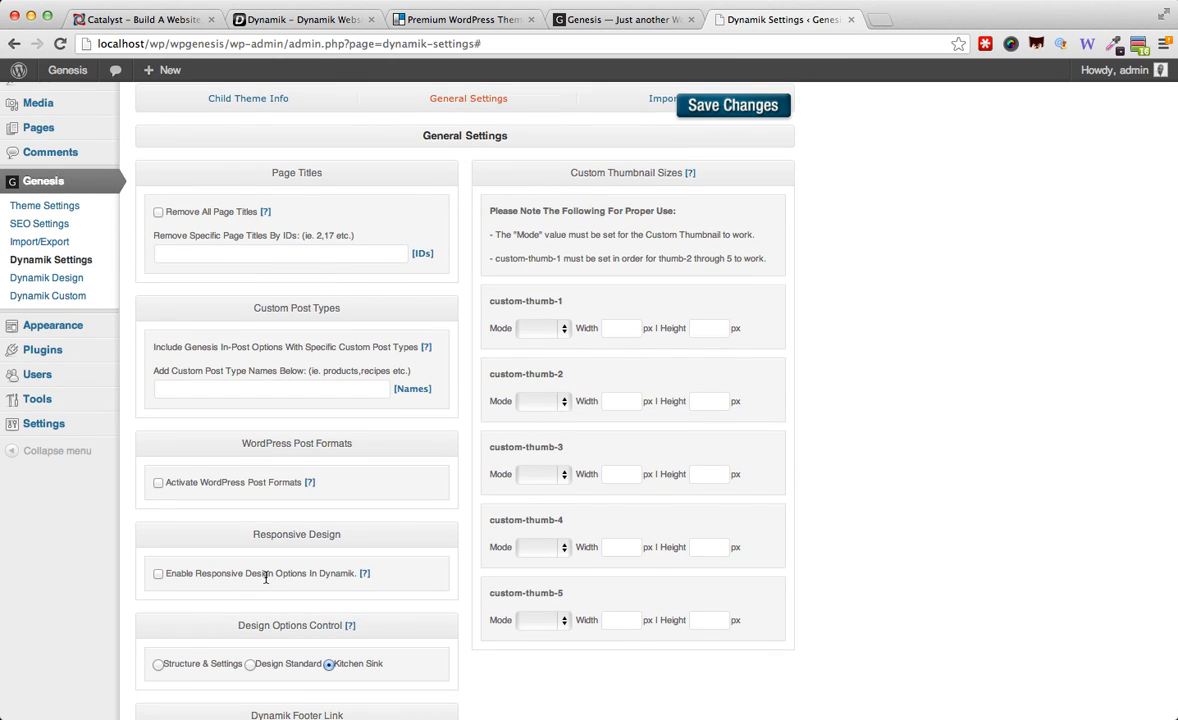
mouse_move(212, 520)
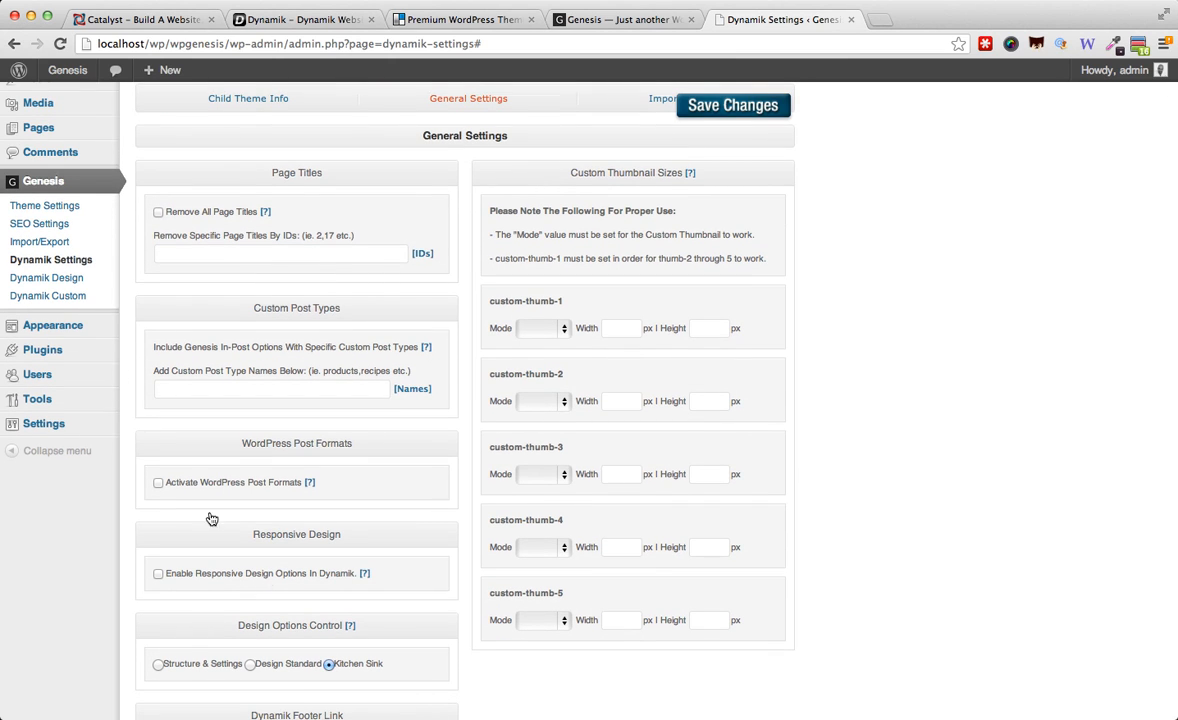
left_click(46, 276)
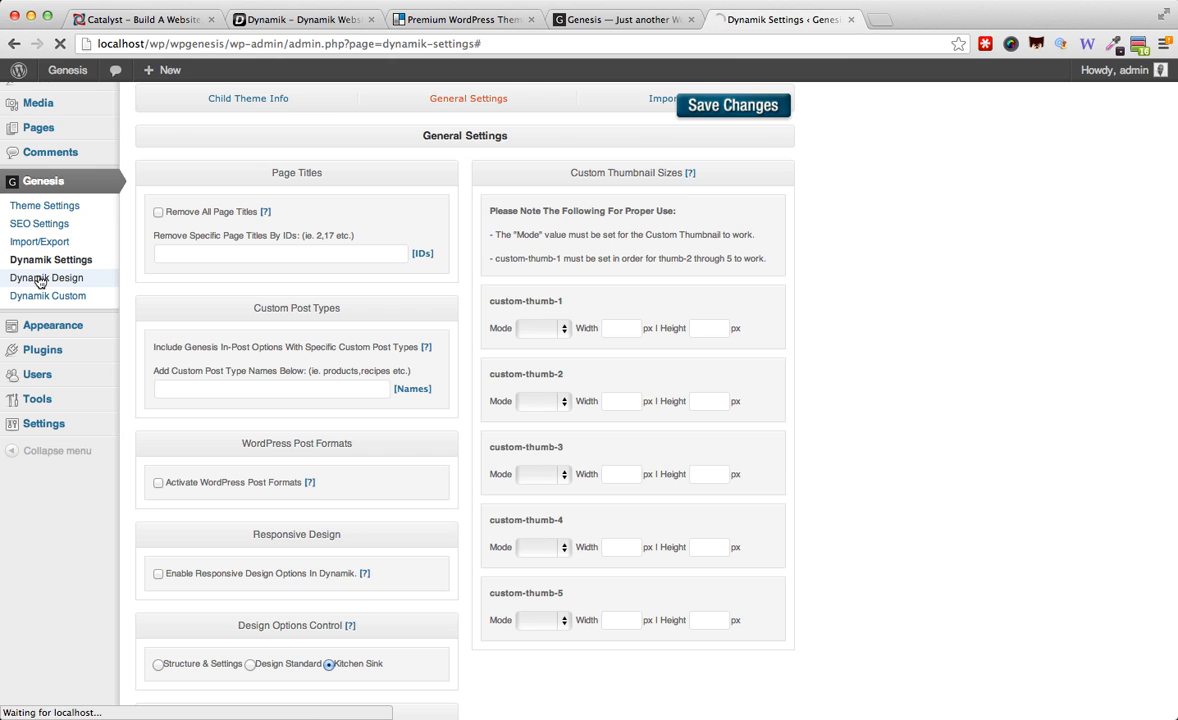
Load the Dynamik Design Options page with the Body font, link and background settings
left_click(46, 276)
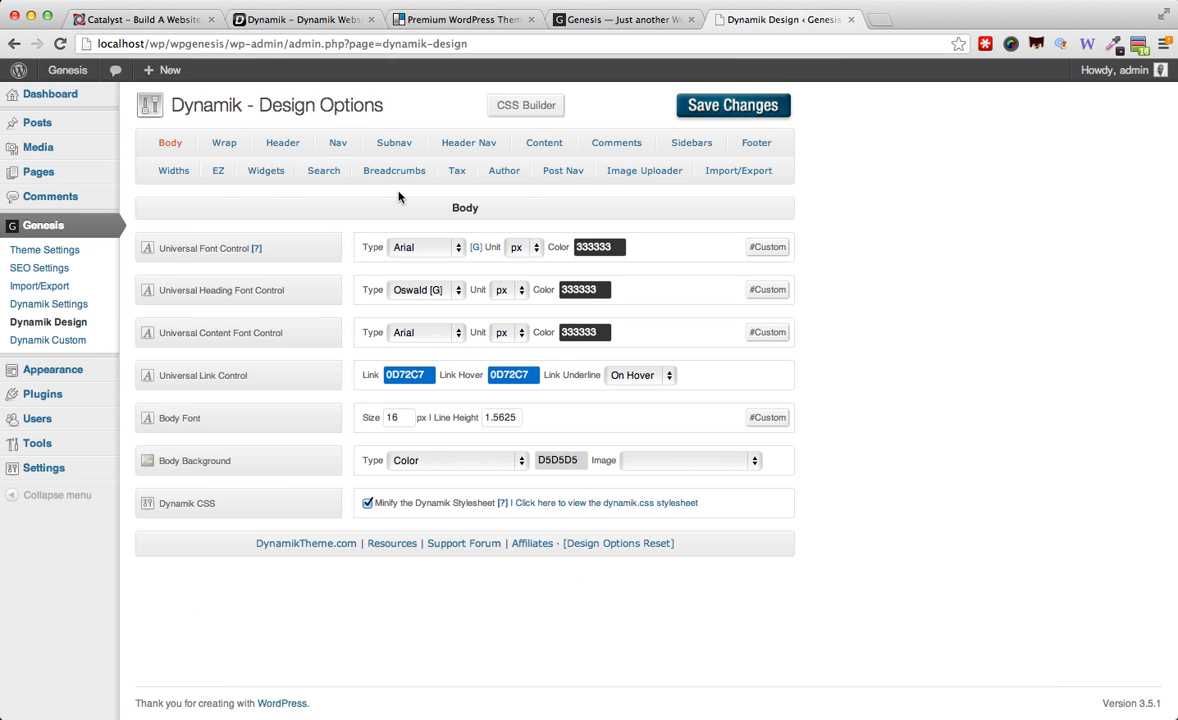
mouse_move(160, 294)
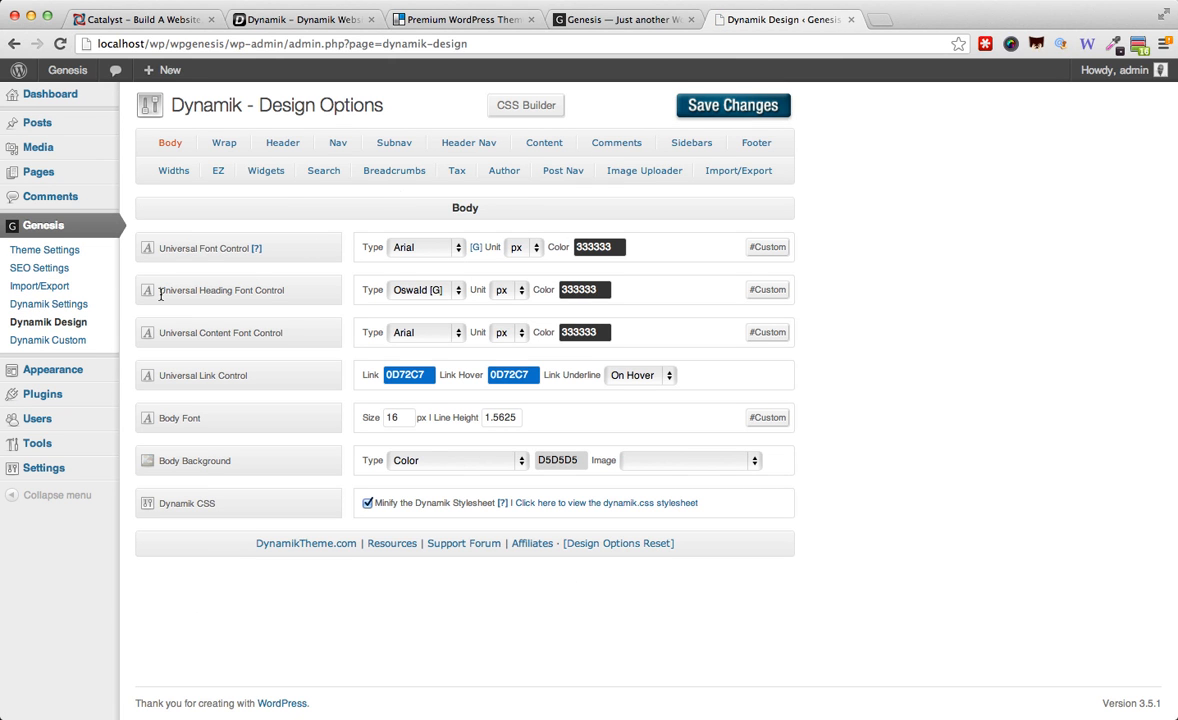
mouse_move(340, 144)
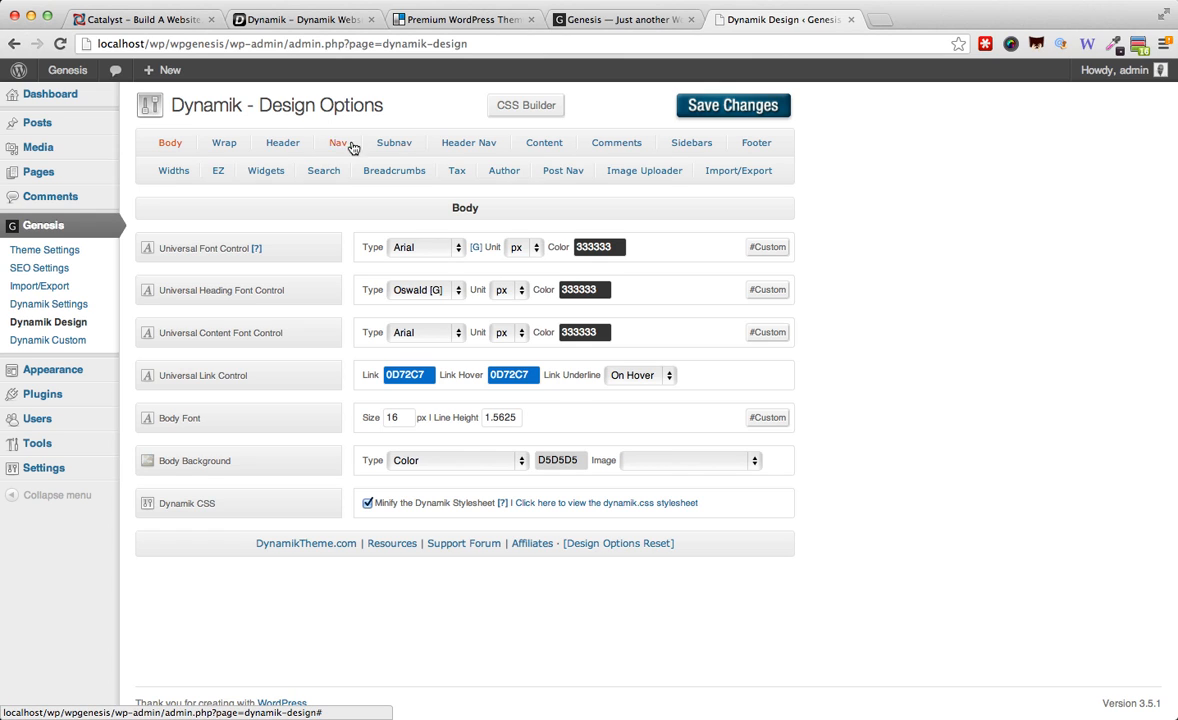
mouse_move(392, 142)
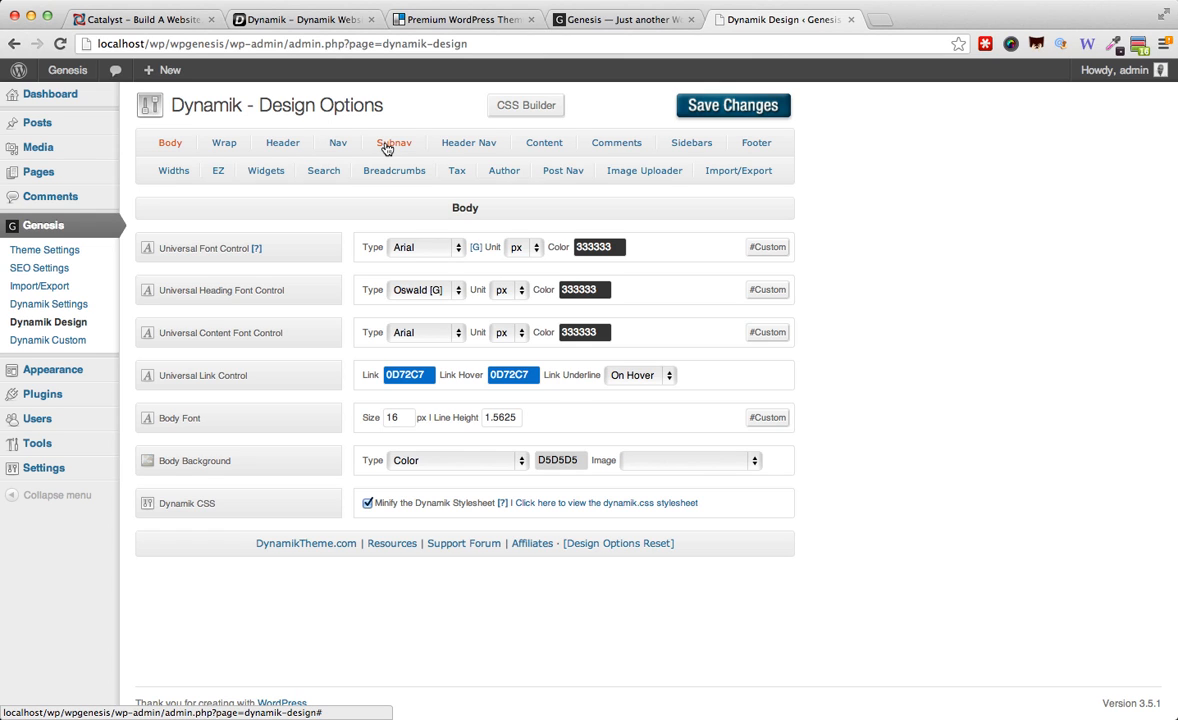
mouse_move(376, 152)
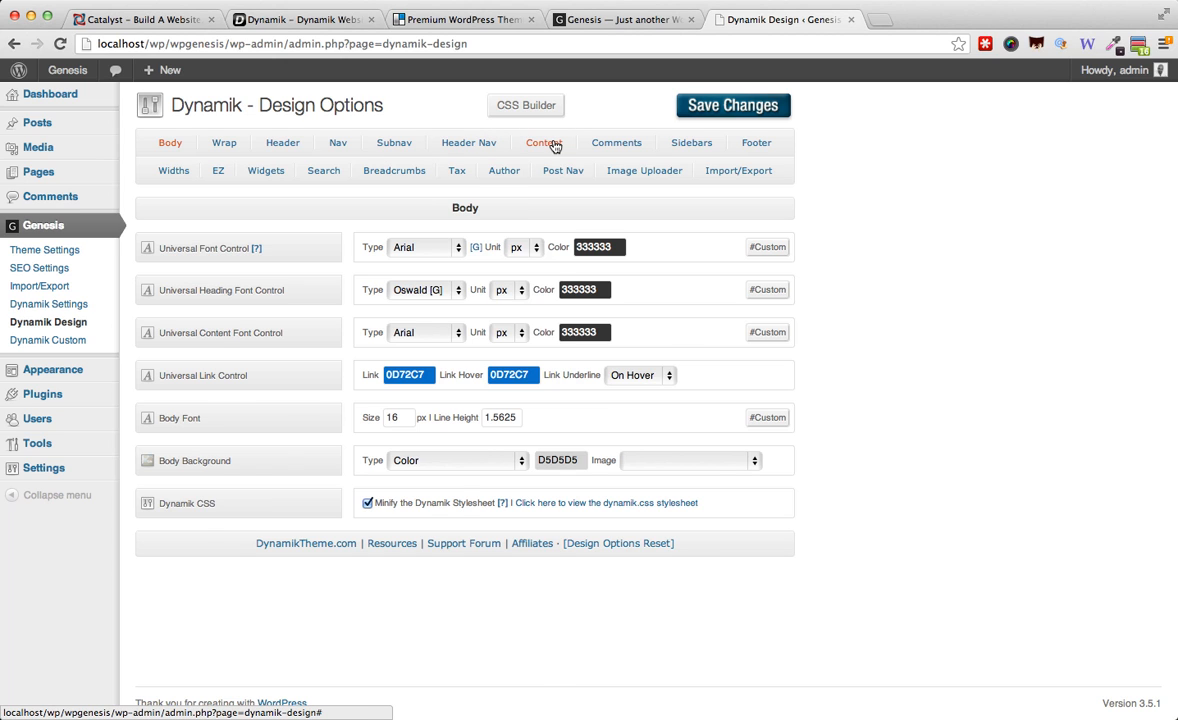
Review the Content styling options for headings, colors, borders and padding
left_click(544, 142)
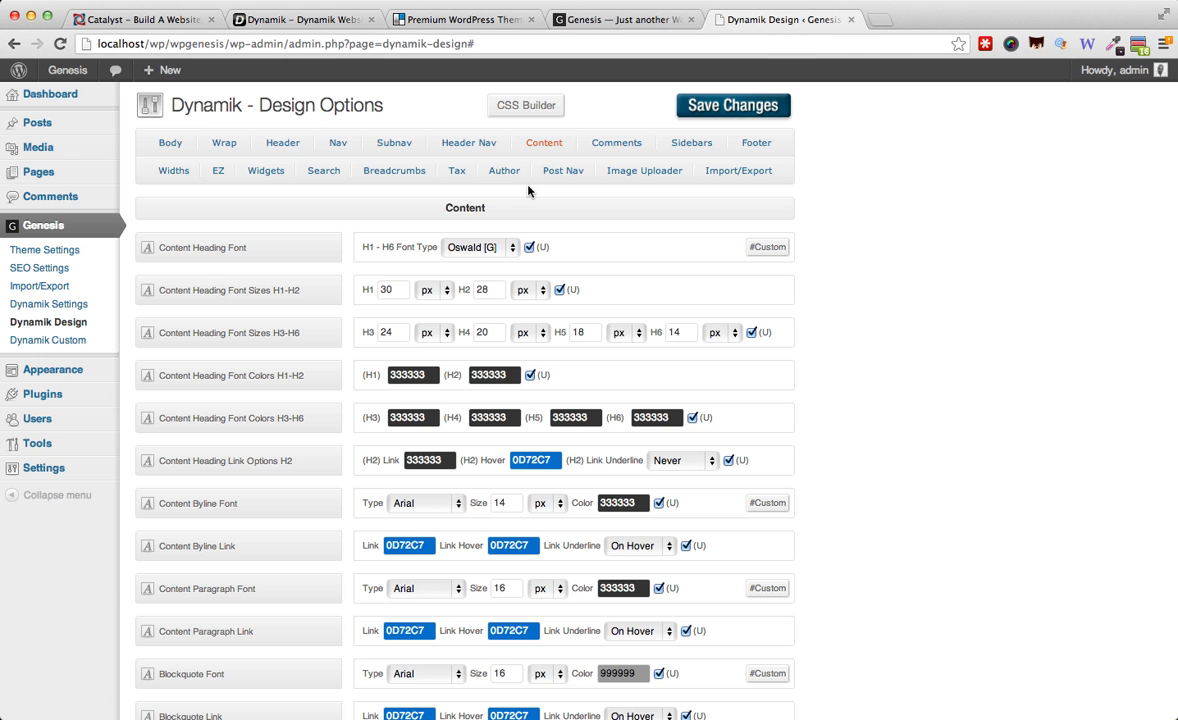
mouse_move(492, 232)
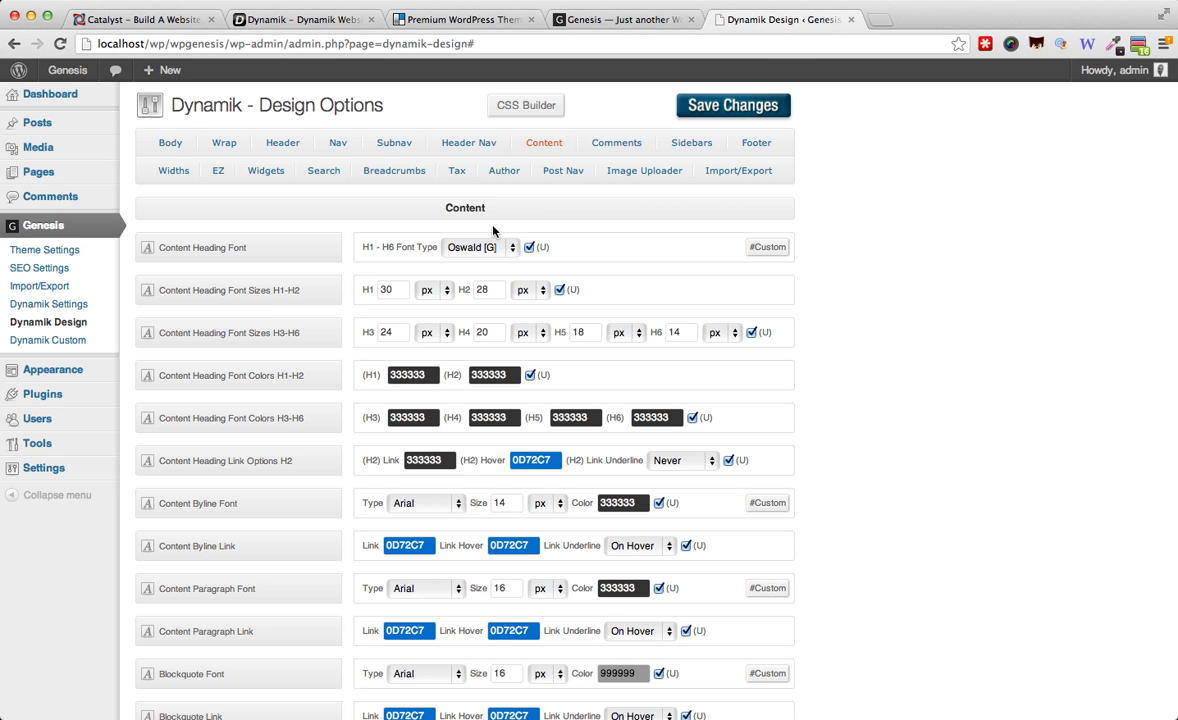
scroll("down", 3)
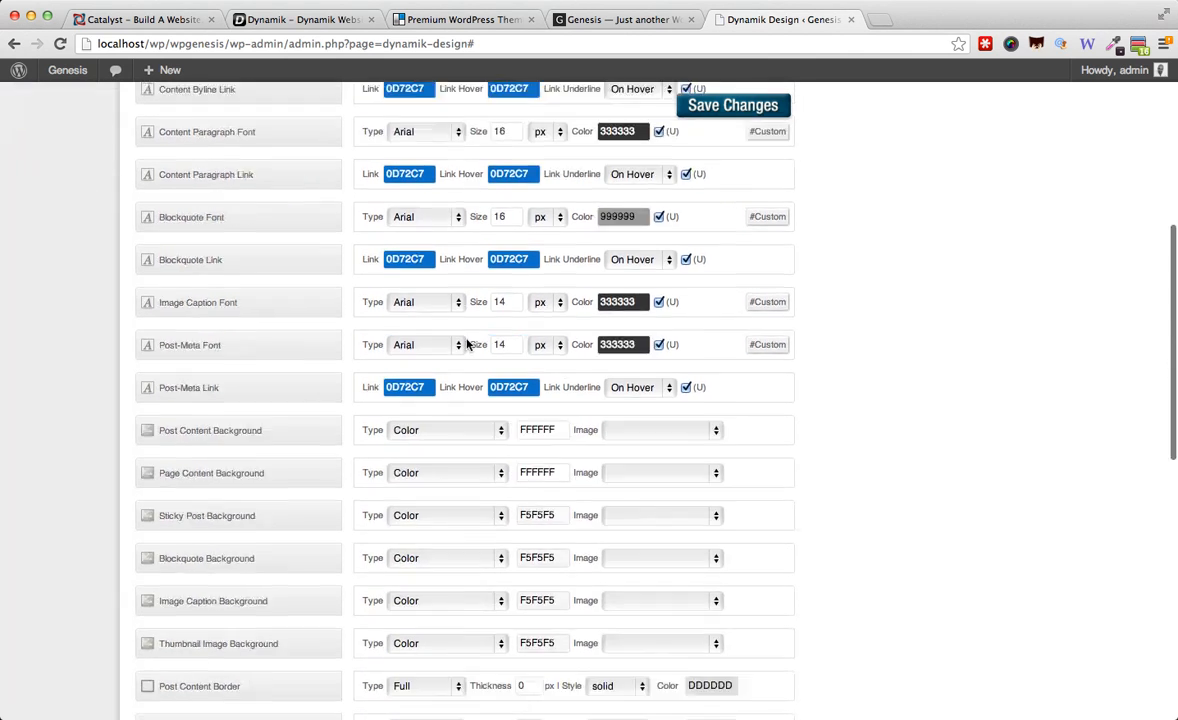
scroll("down", 3)
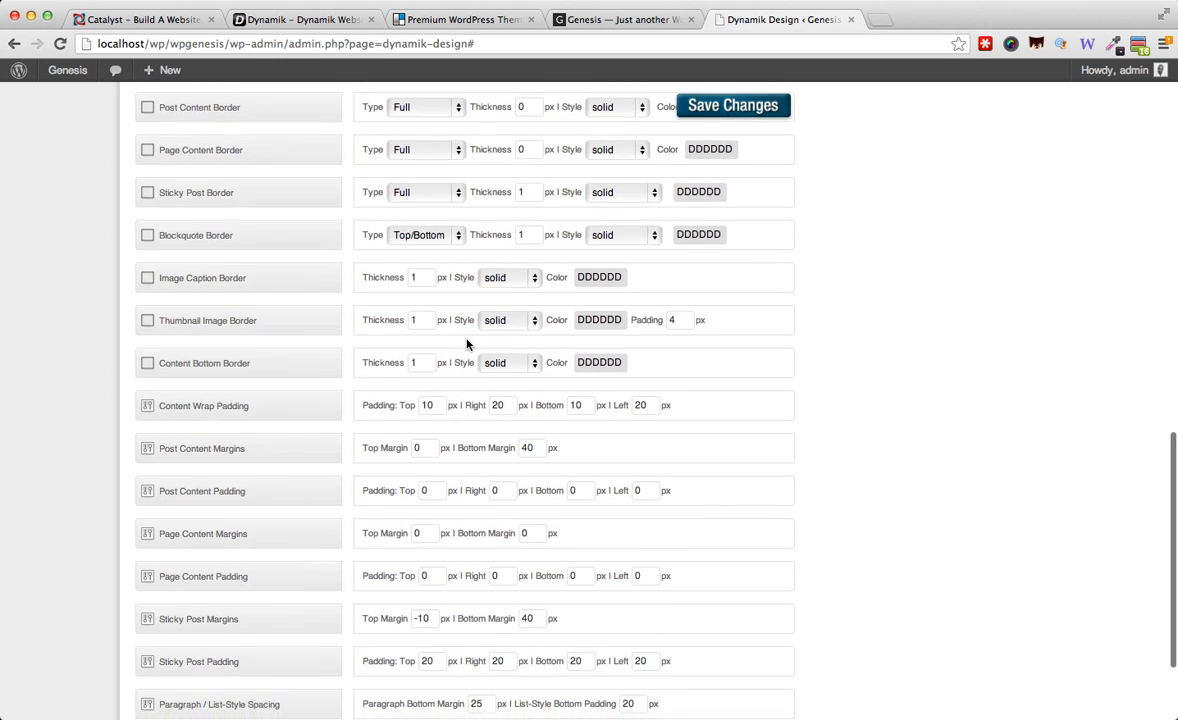
scroll("down", 3)
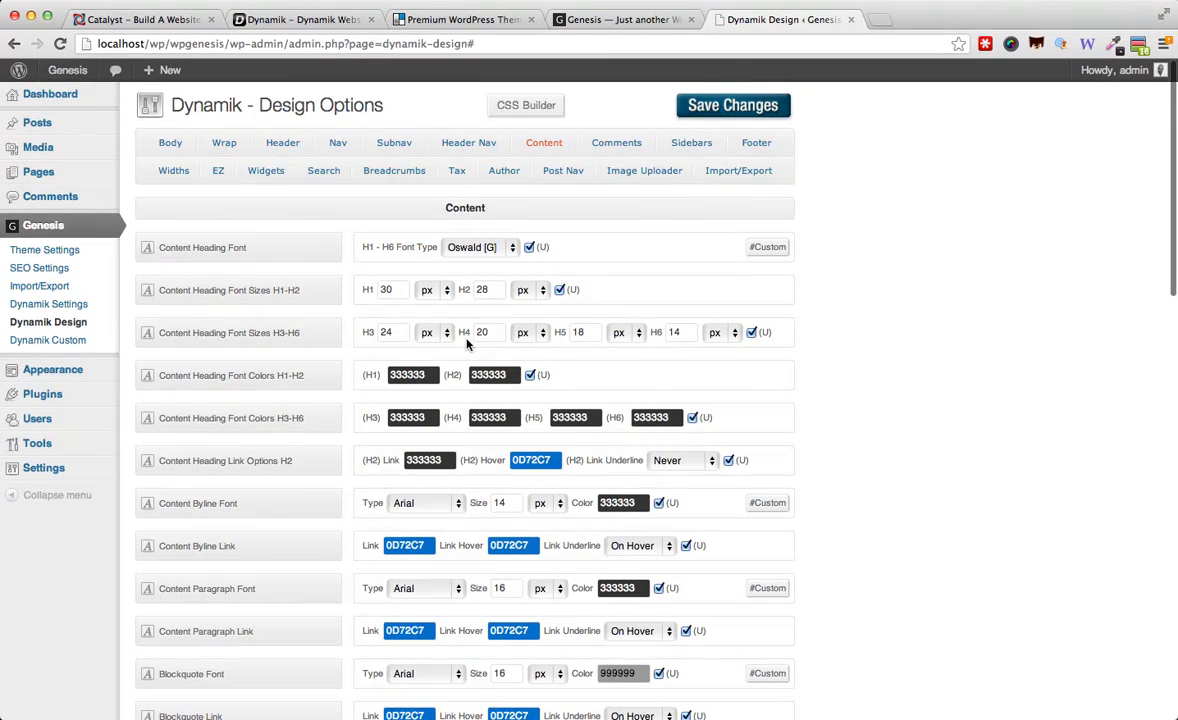
Choose EZ Home 3 1 as the Static Homepage Structure in the EZ options
left_click(218, 170)
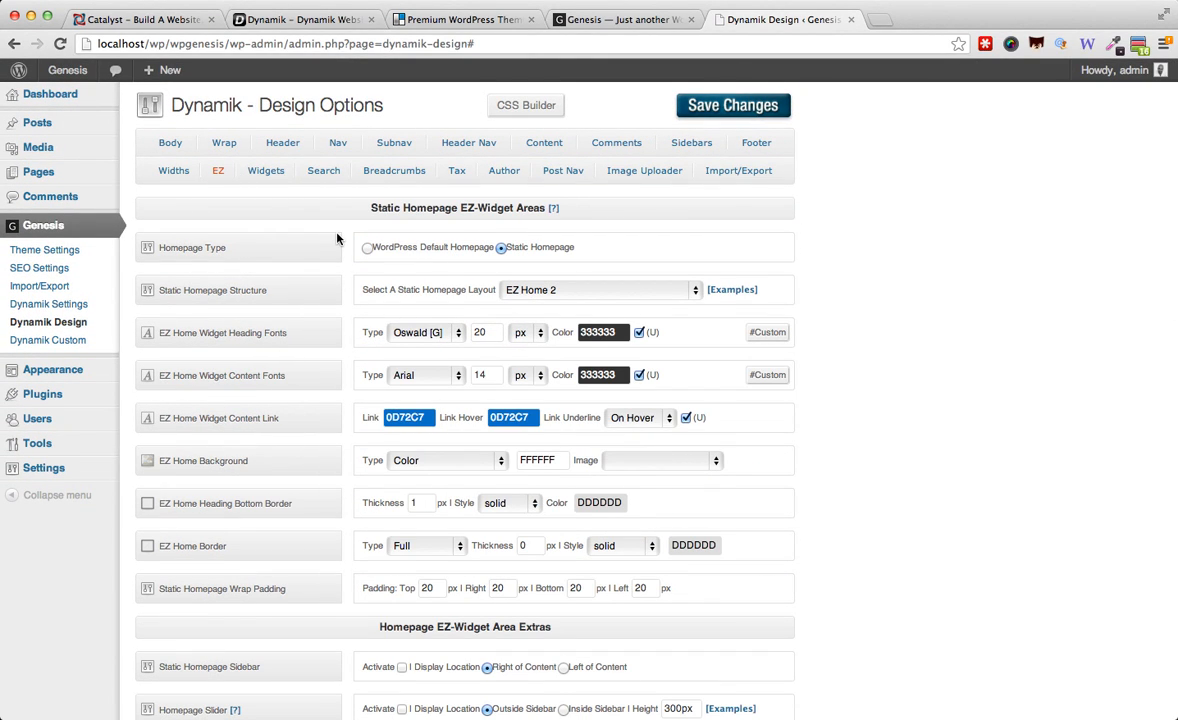
mouse_move(532, 322)
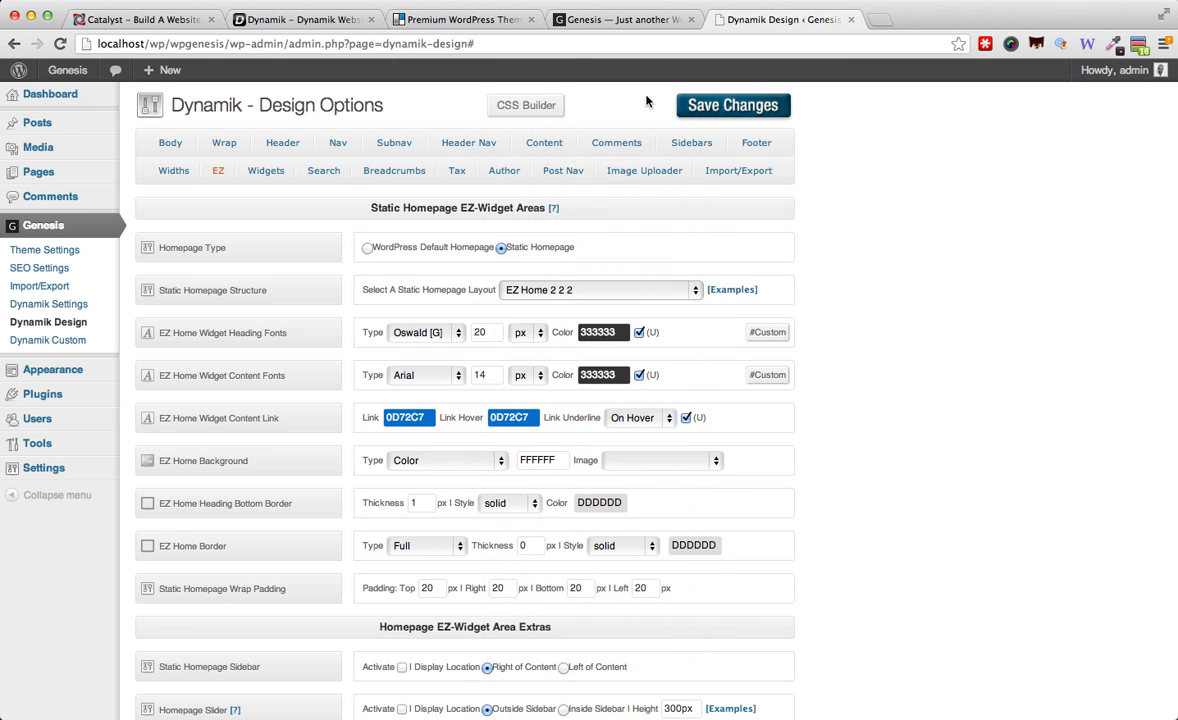
left_click(616, 20)
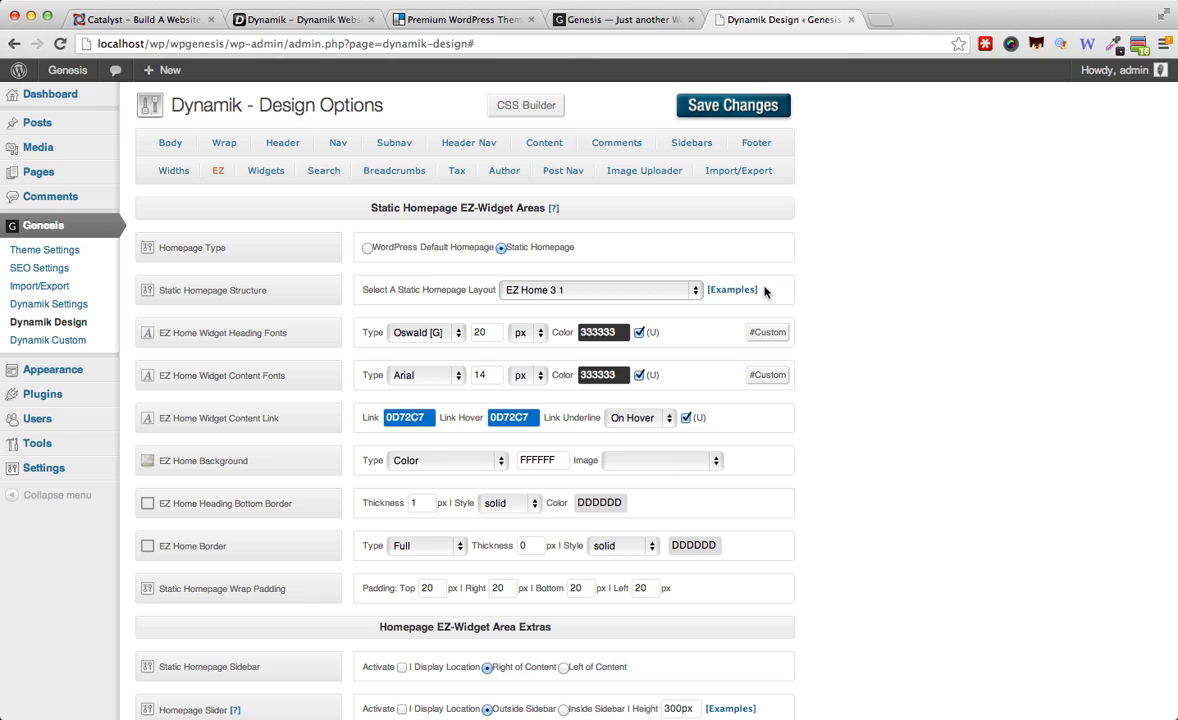
mouse_move(760, 122)
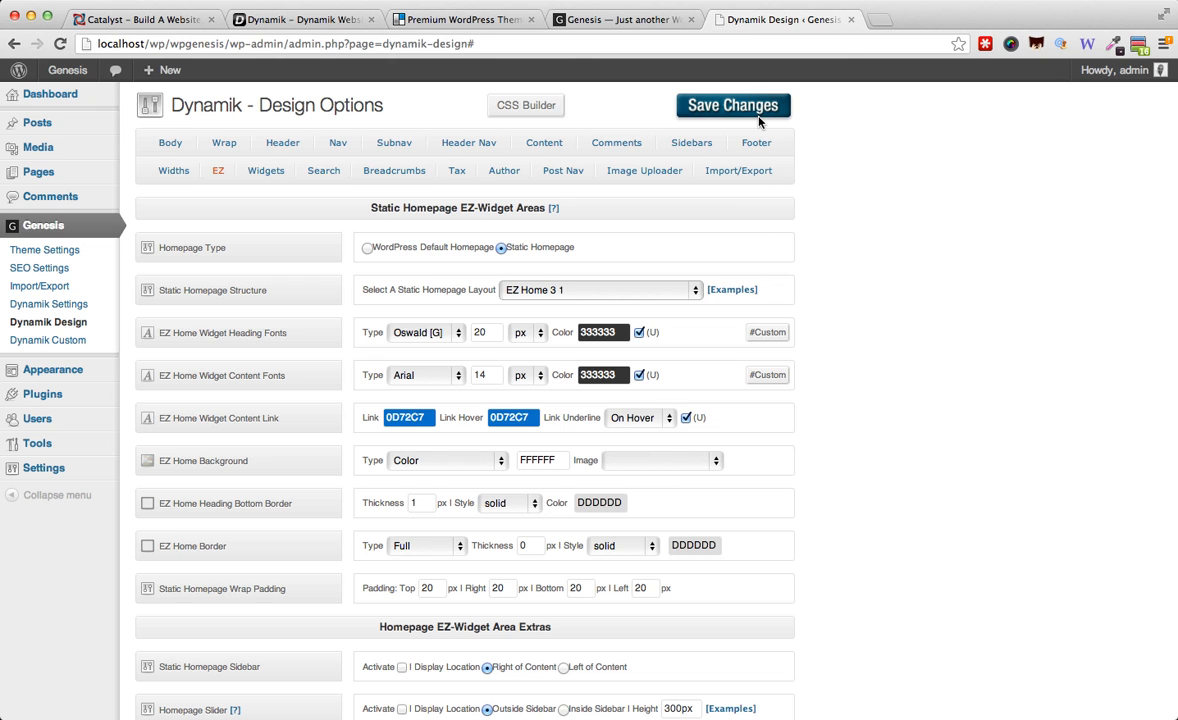
Save the EZ Home 3 1 layout and check it on the site's front page
left_click(620, 20)
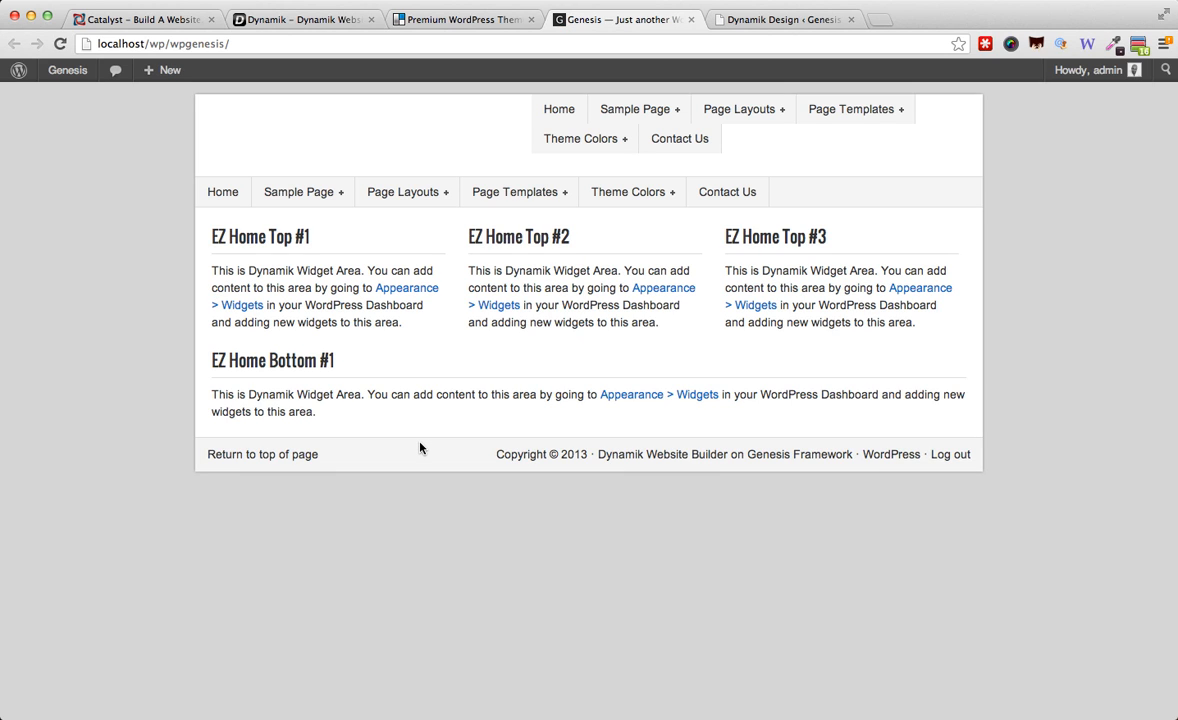
mouse_move(732, 62)
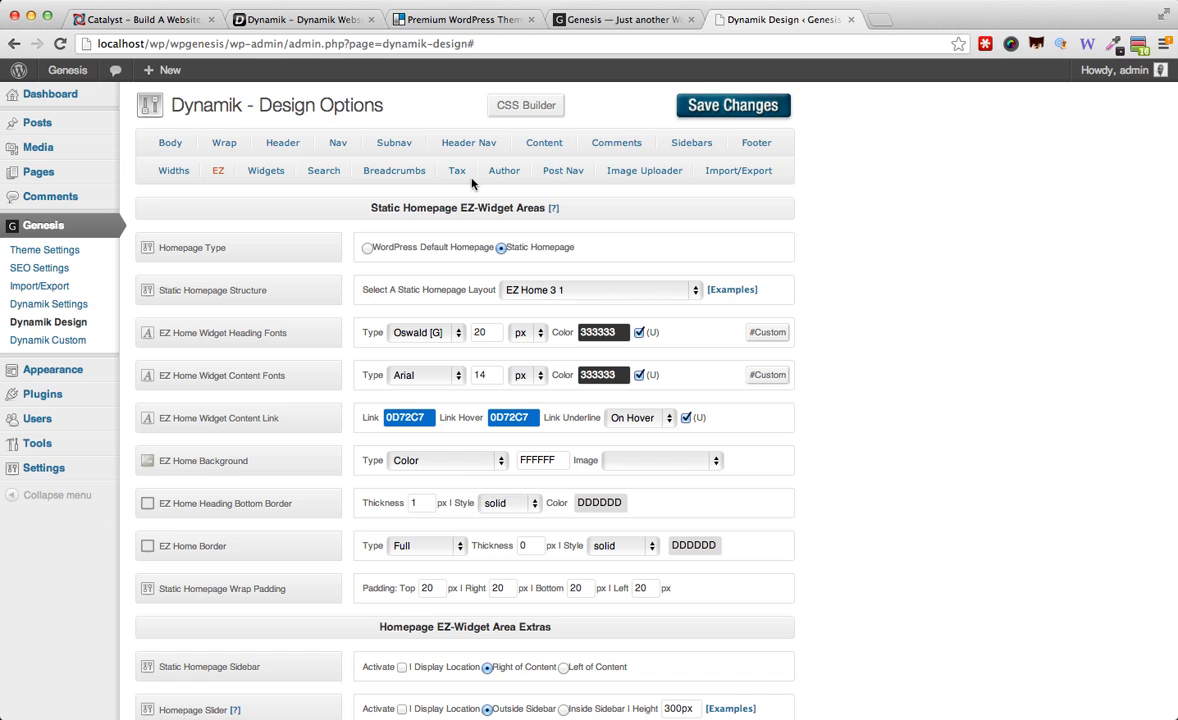
mouse_move(512, 190)
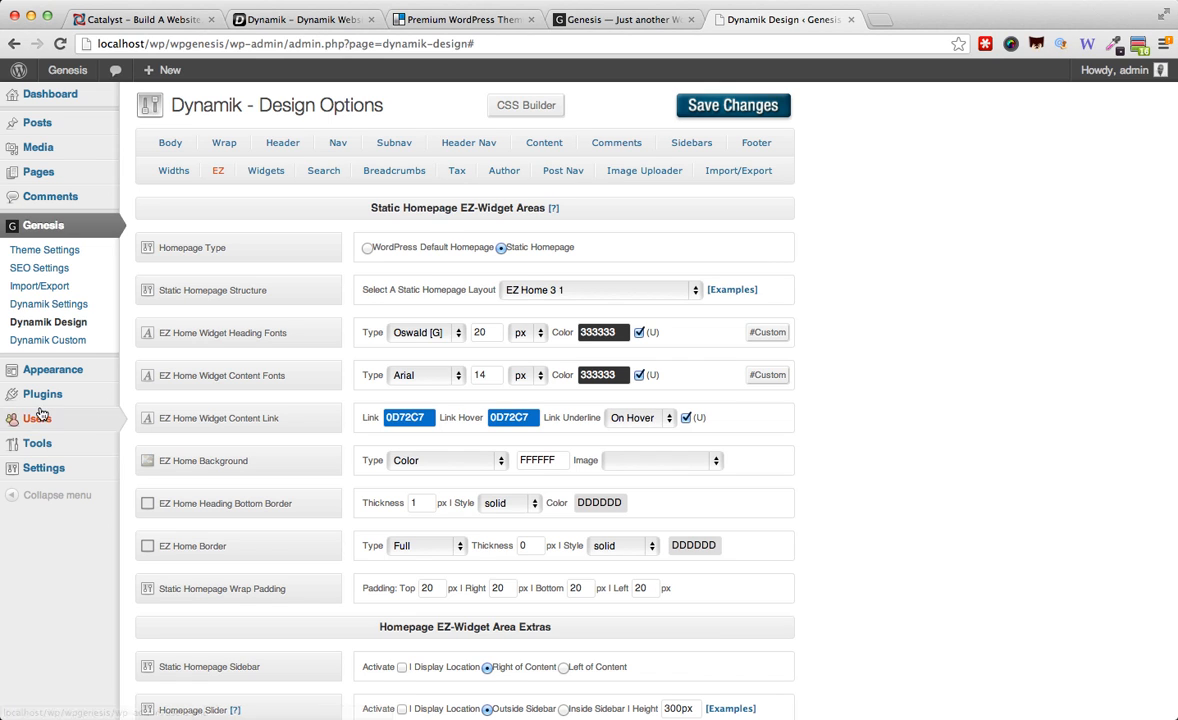
View the Dynamik Custom Options CSS, Conditionals and Hook Boxes sections in turn
left_click(48, 340)
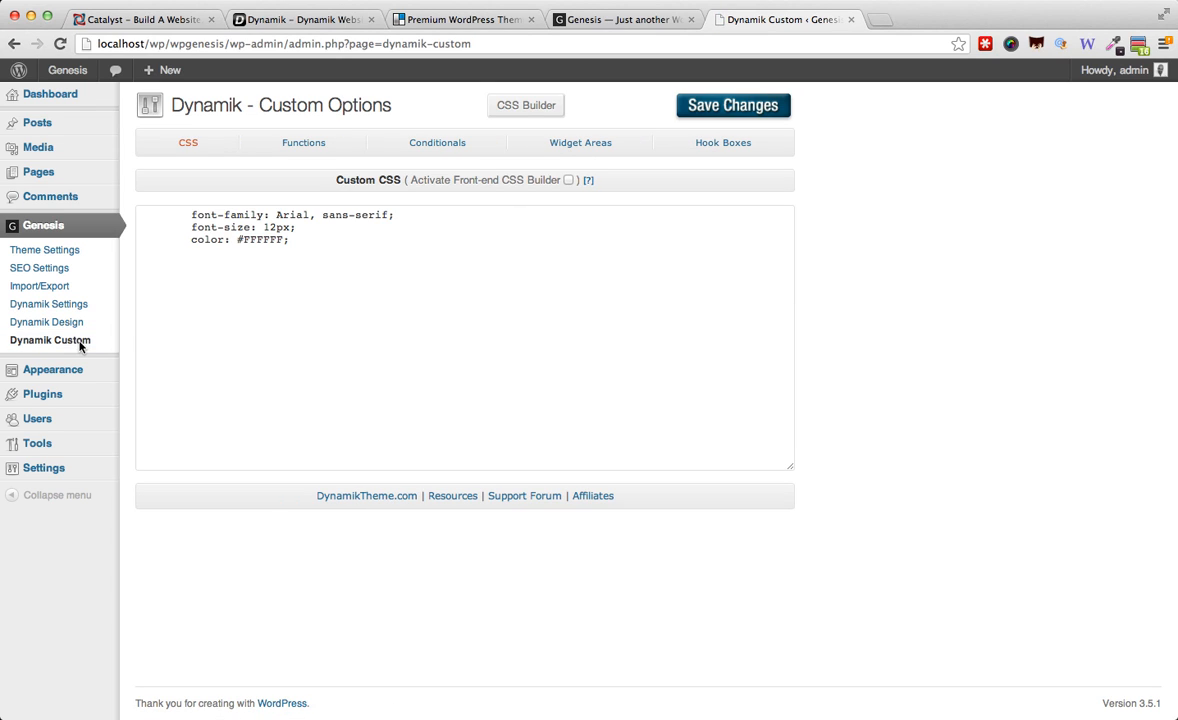
mouse_move(252, 224)
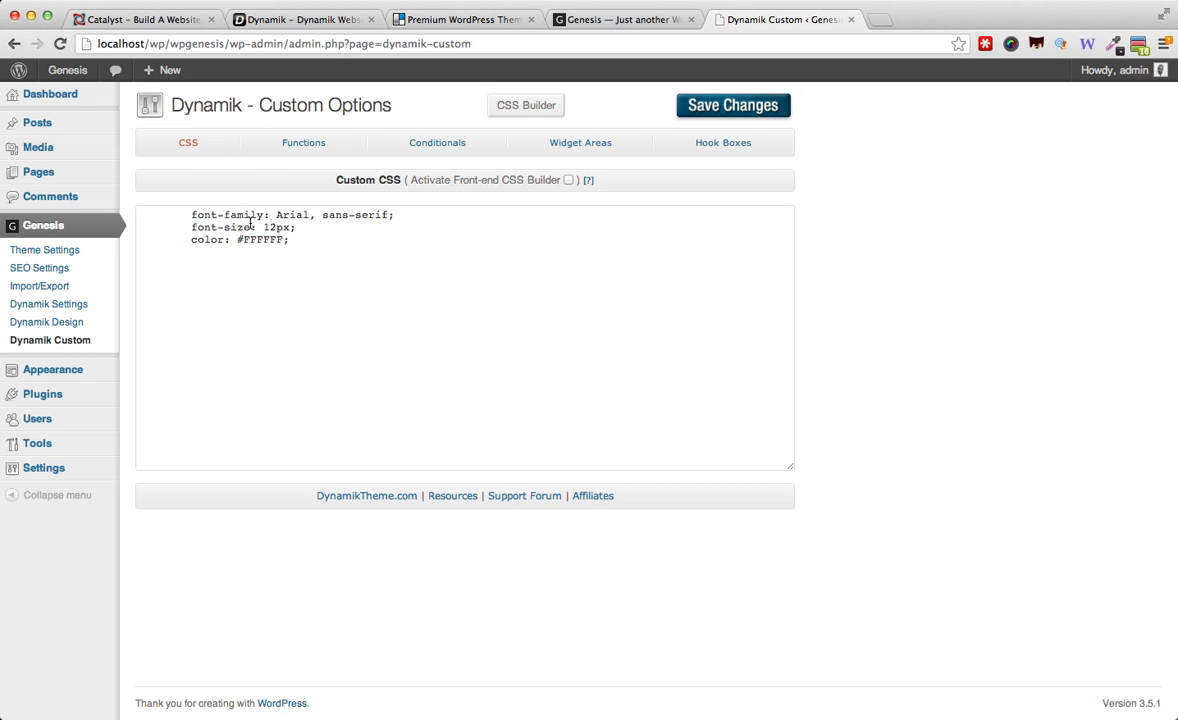
mouse_move(304, 142)
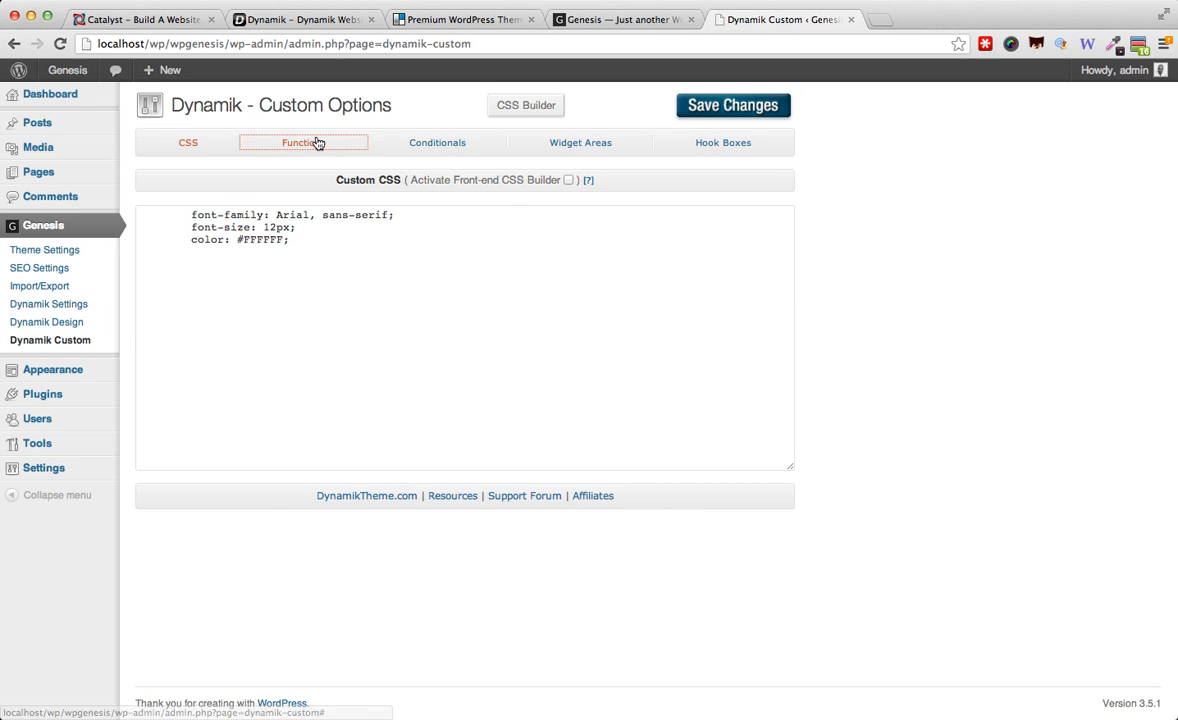
left_click(436, 142)
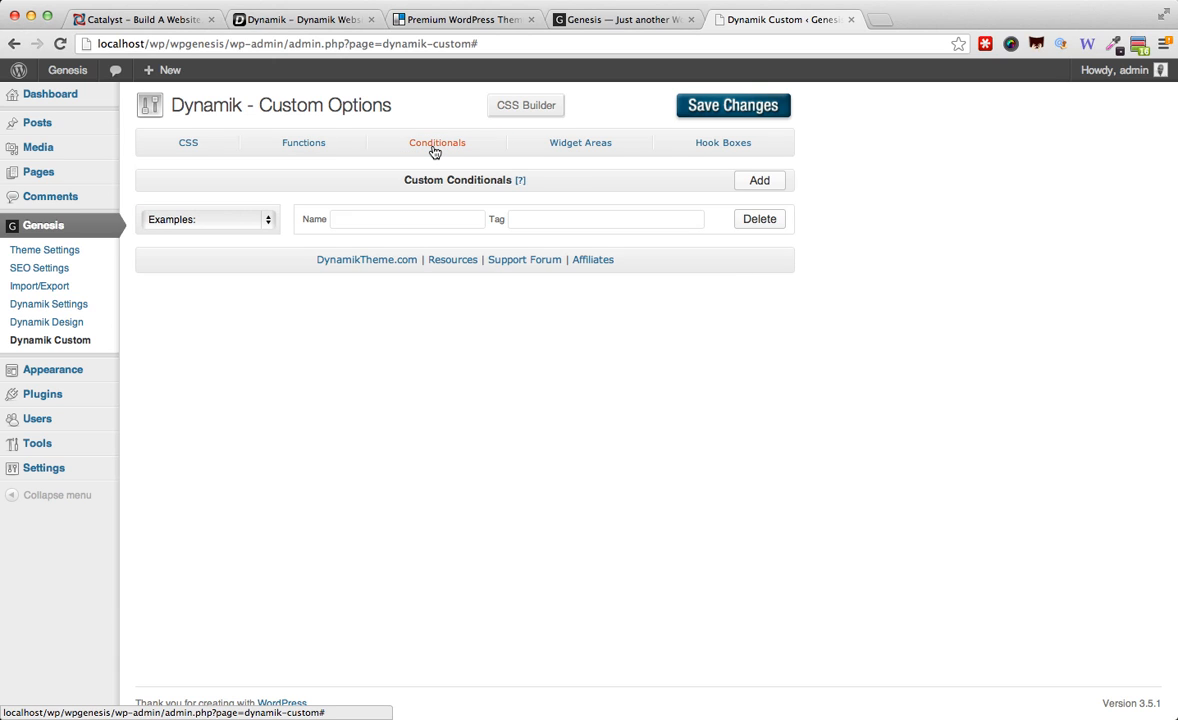
left_click(722, 142)
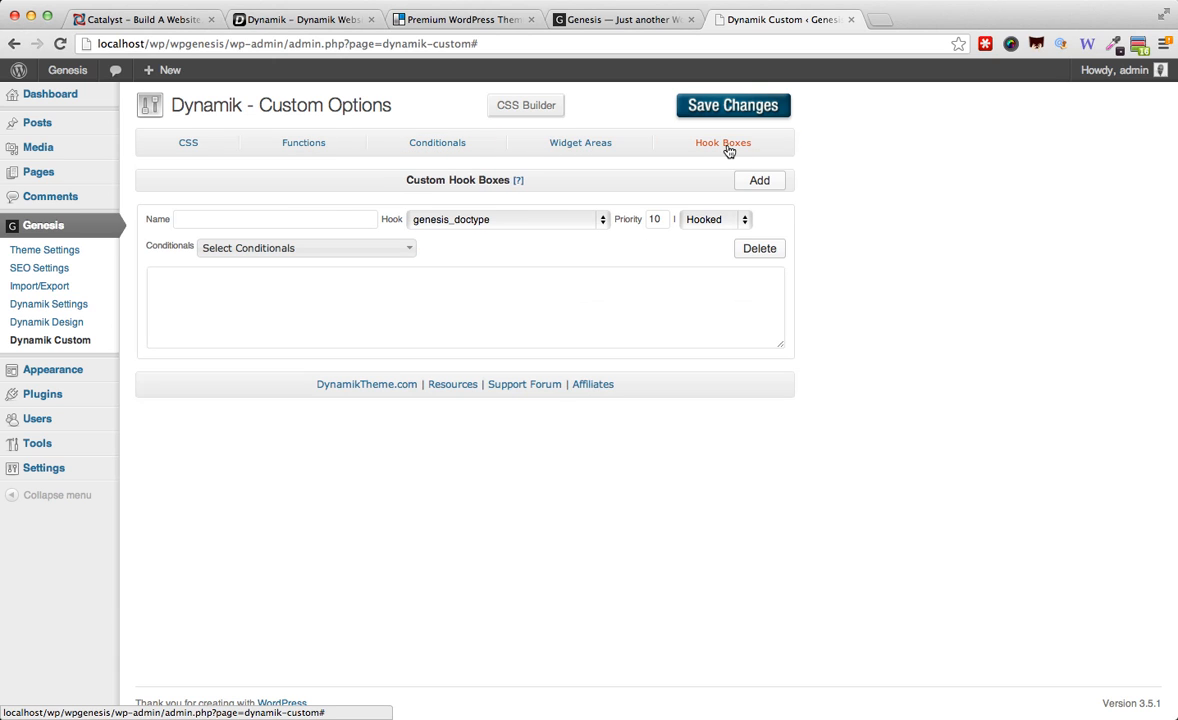
mouse_move(576, 106)
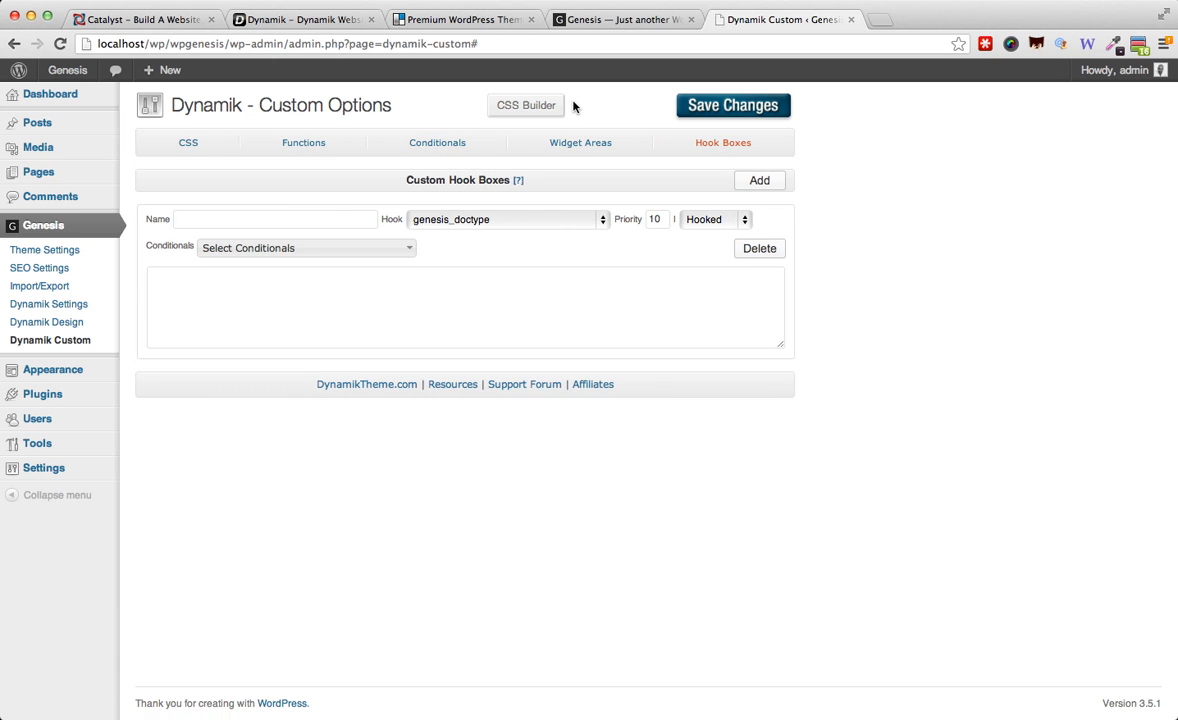
Generate font-size, font-style and text-transform rules in the CSS Builder, changing the size to 14
left_click(524, 104)
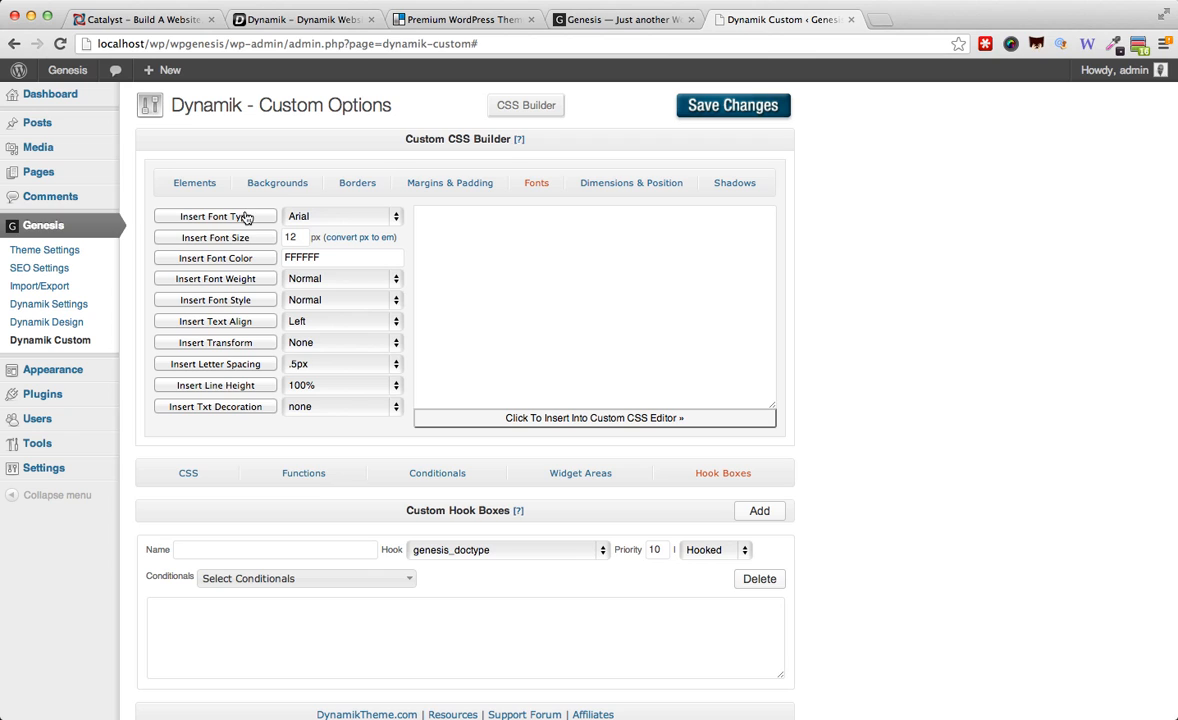
left_click(214, 236)
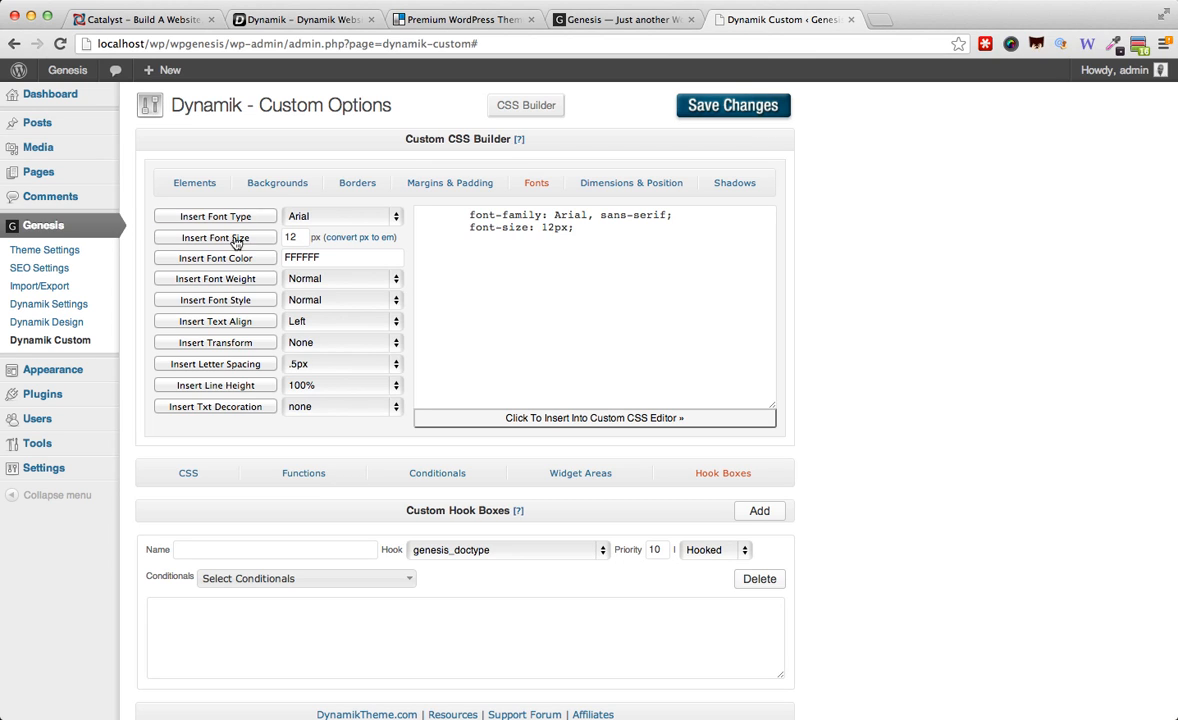
left_click(216, 300)
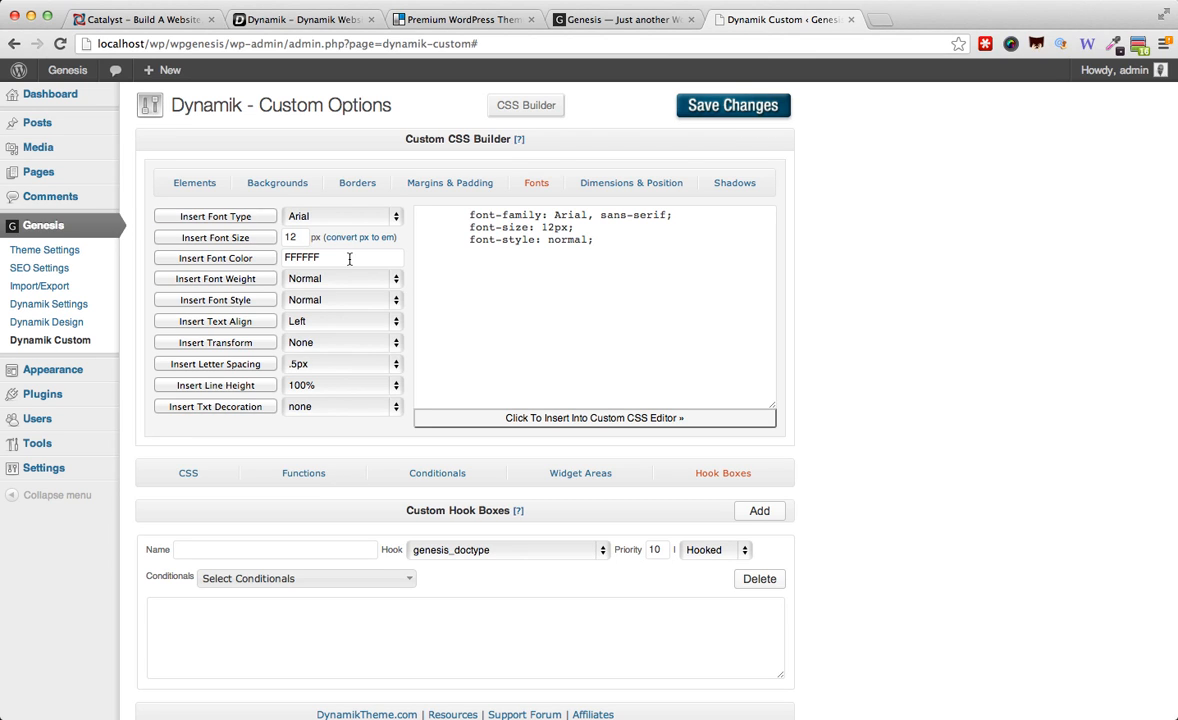
type("14")
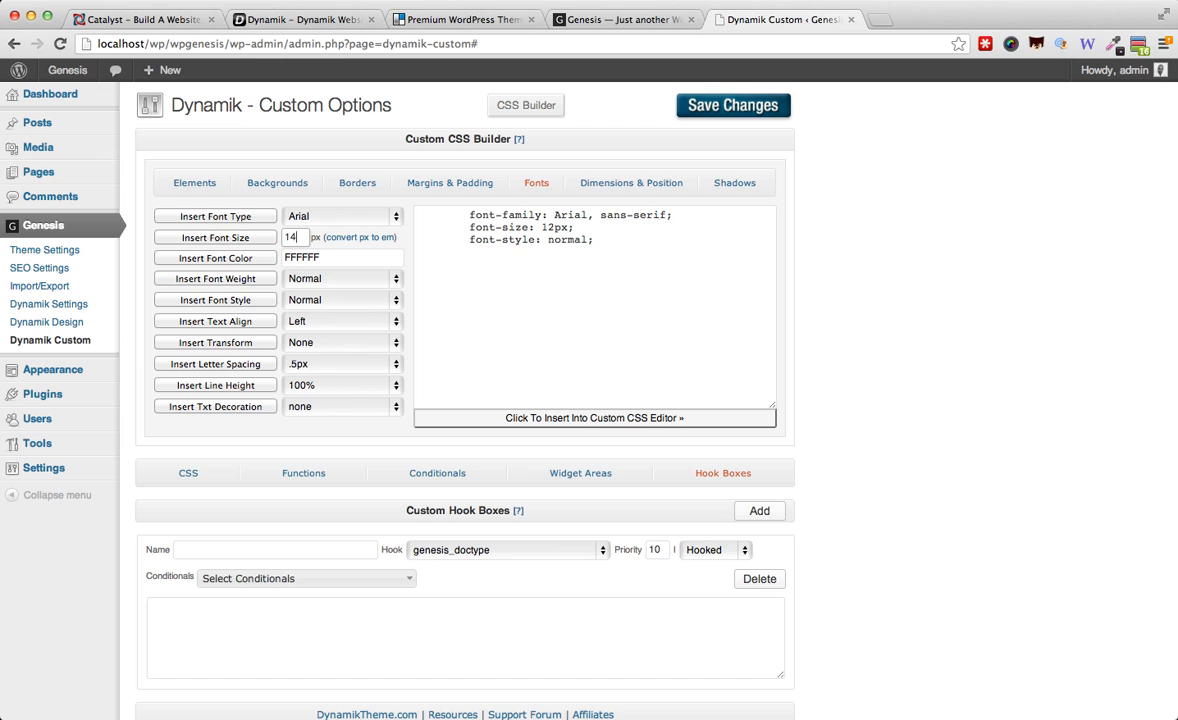
left_click(216, 342)
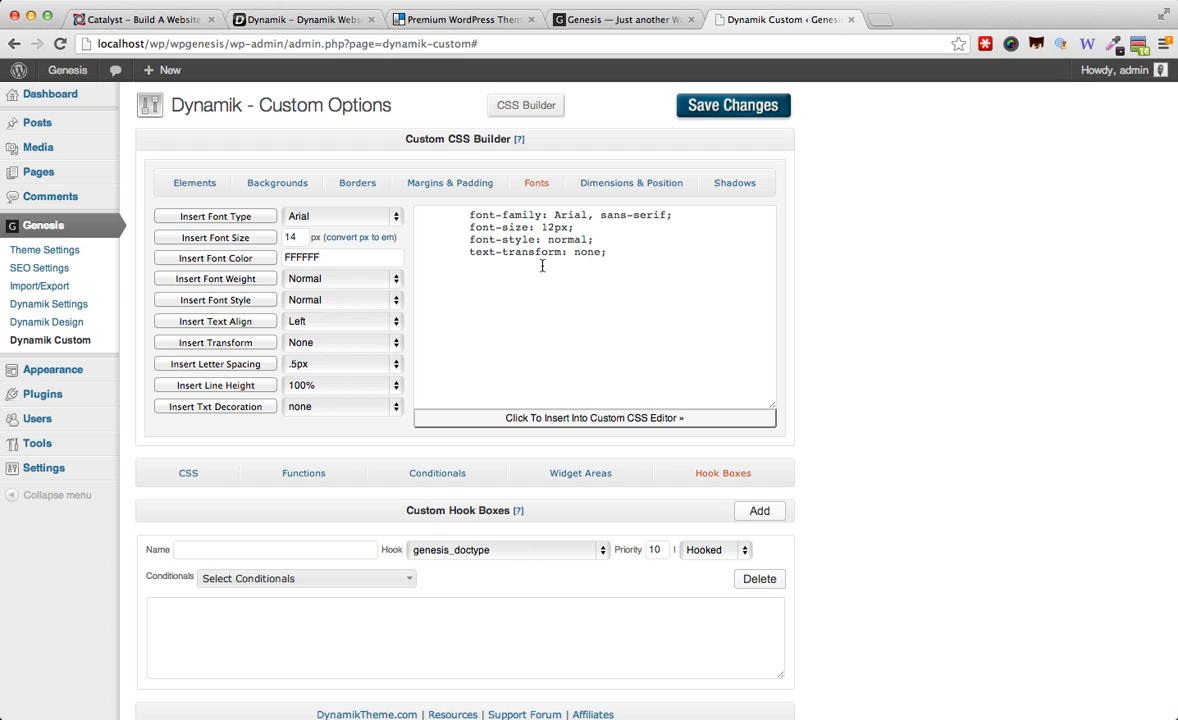
mouse_move(632, 184)
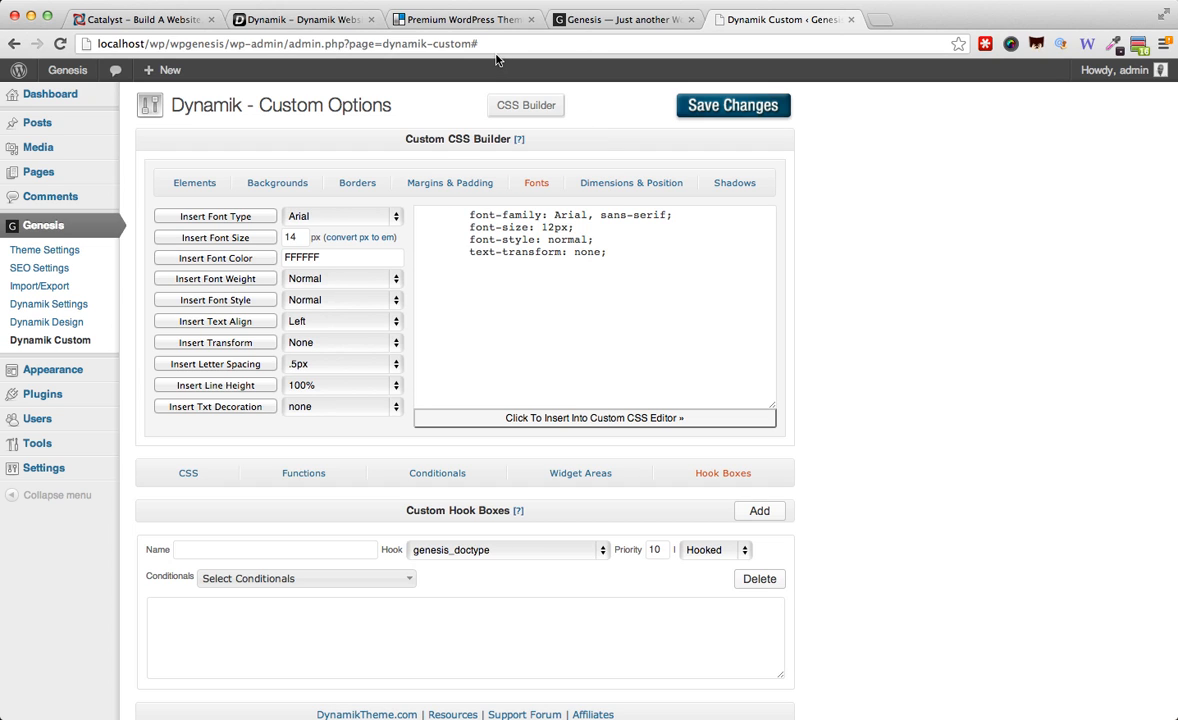
mouse_move(304, 20)
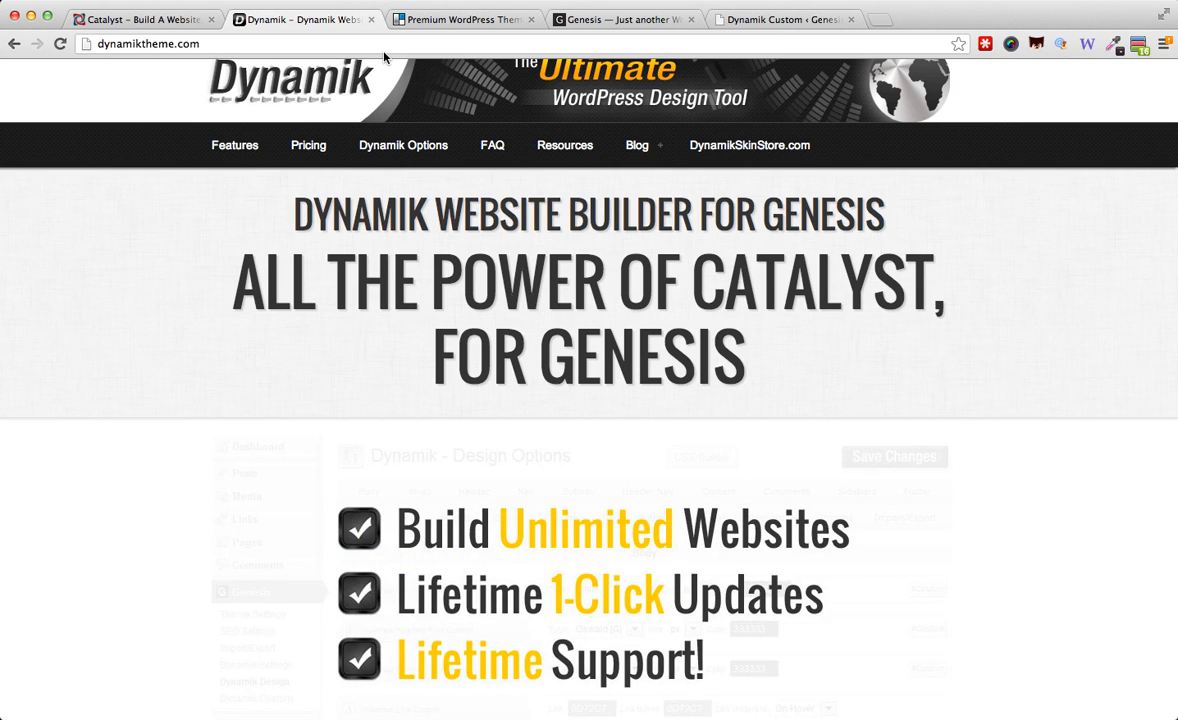
View the Dynamik pricing page listing the $77 one-time Website Builder offer
left_click(308, 144)
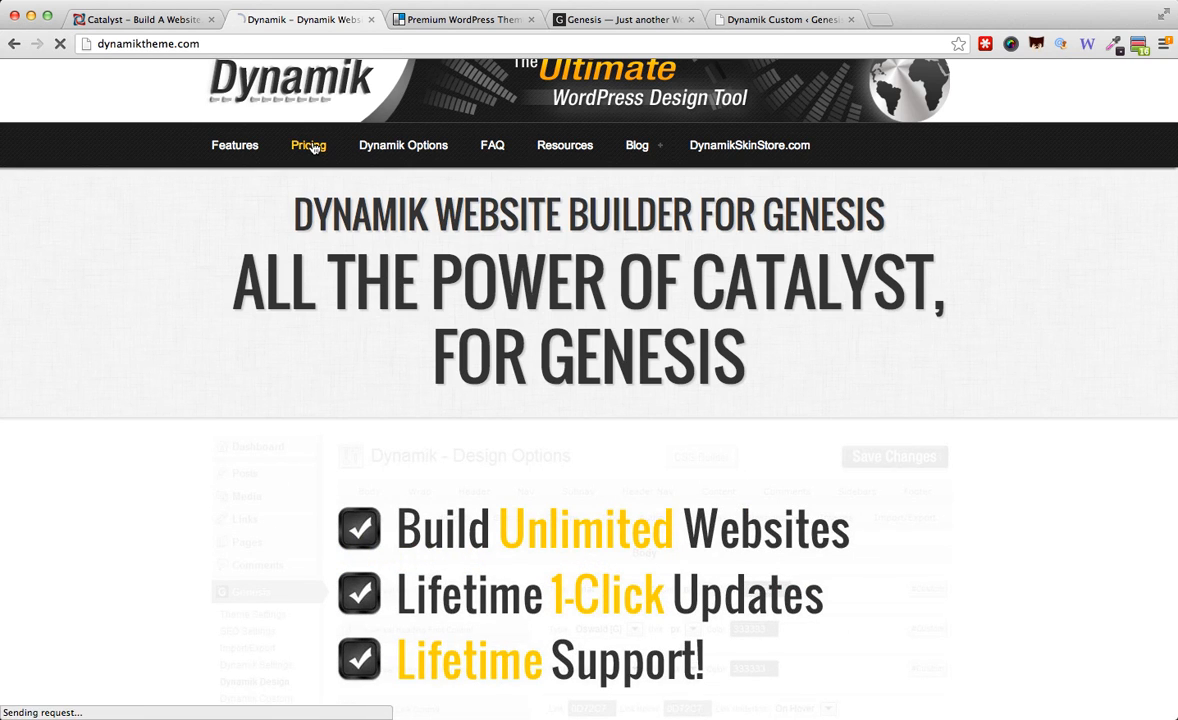
left_click(308, 144)
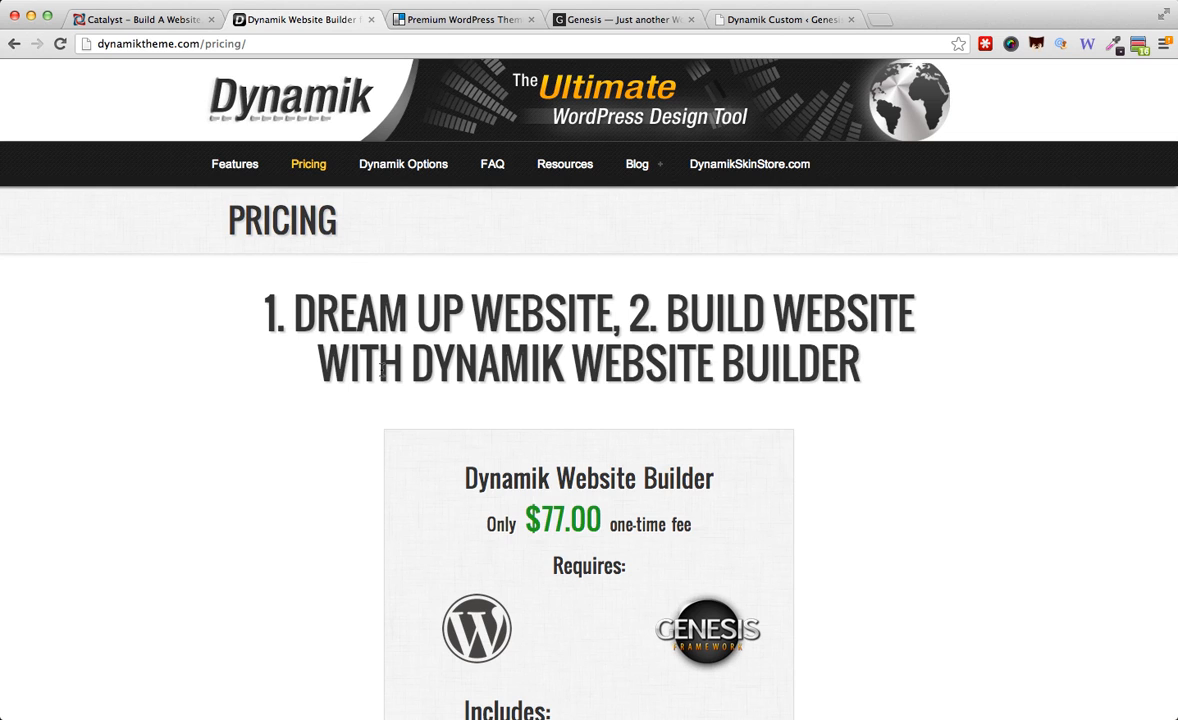
scroll("down", 3)
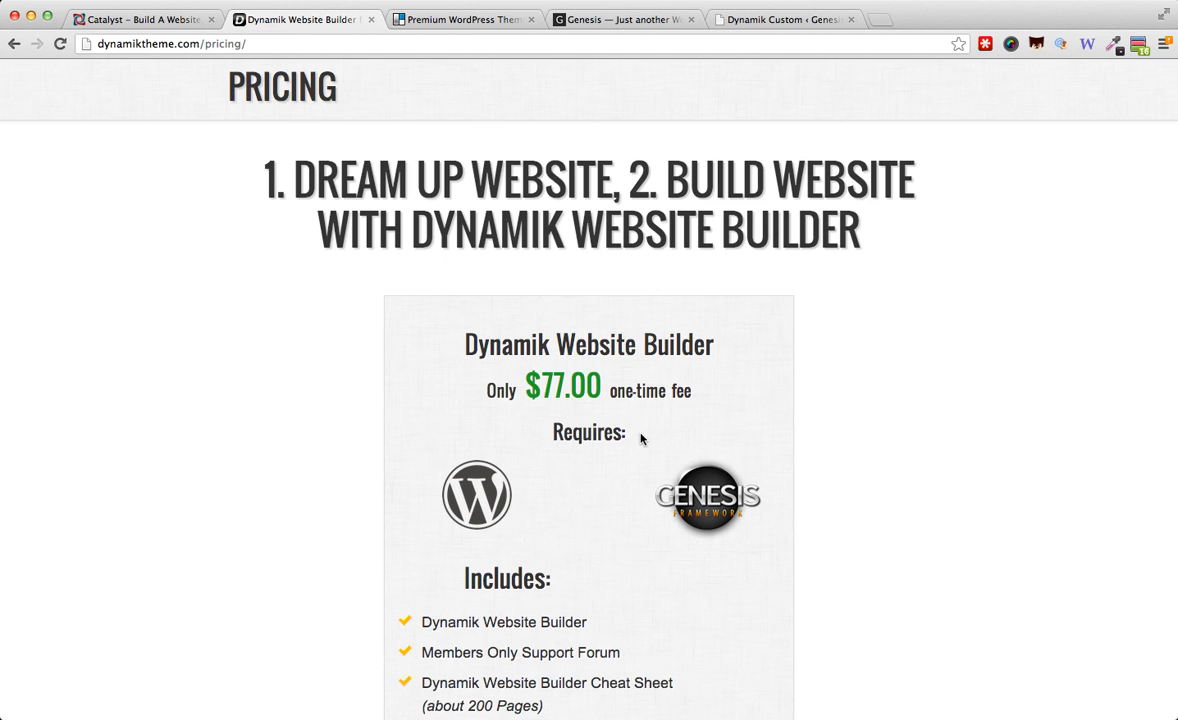
mouse_move(604, 488)
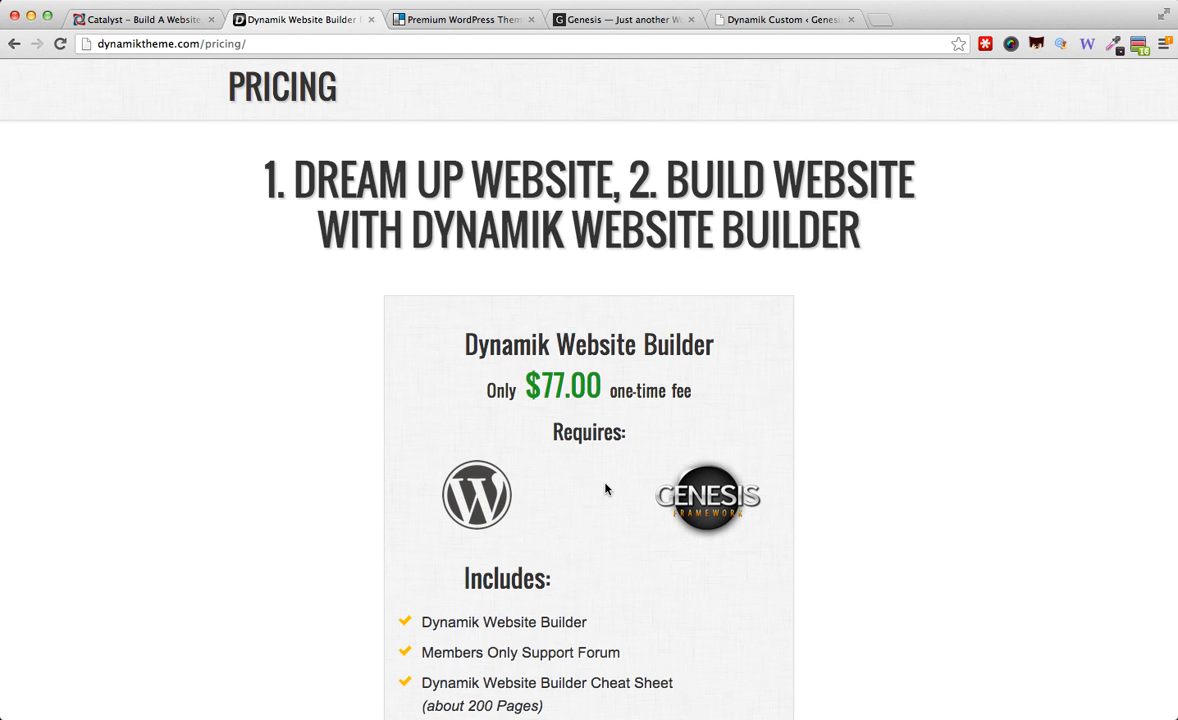
scroll("down", 3)
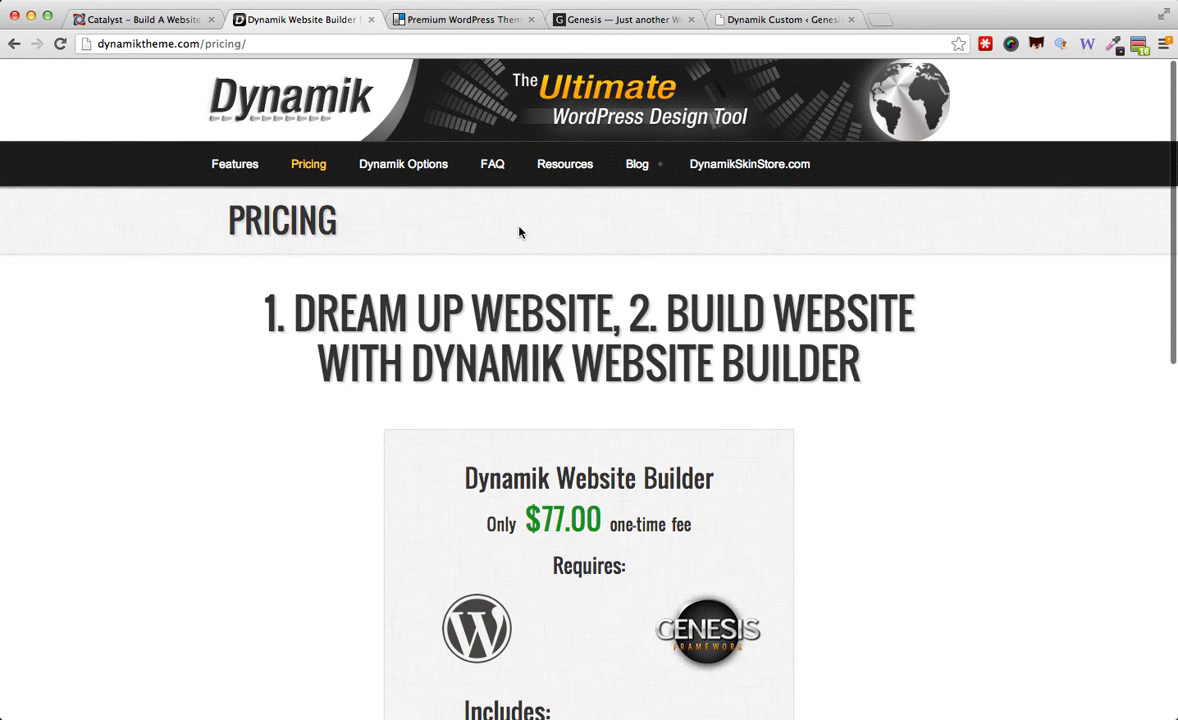
mouse_move(478, 4)
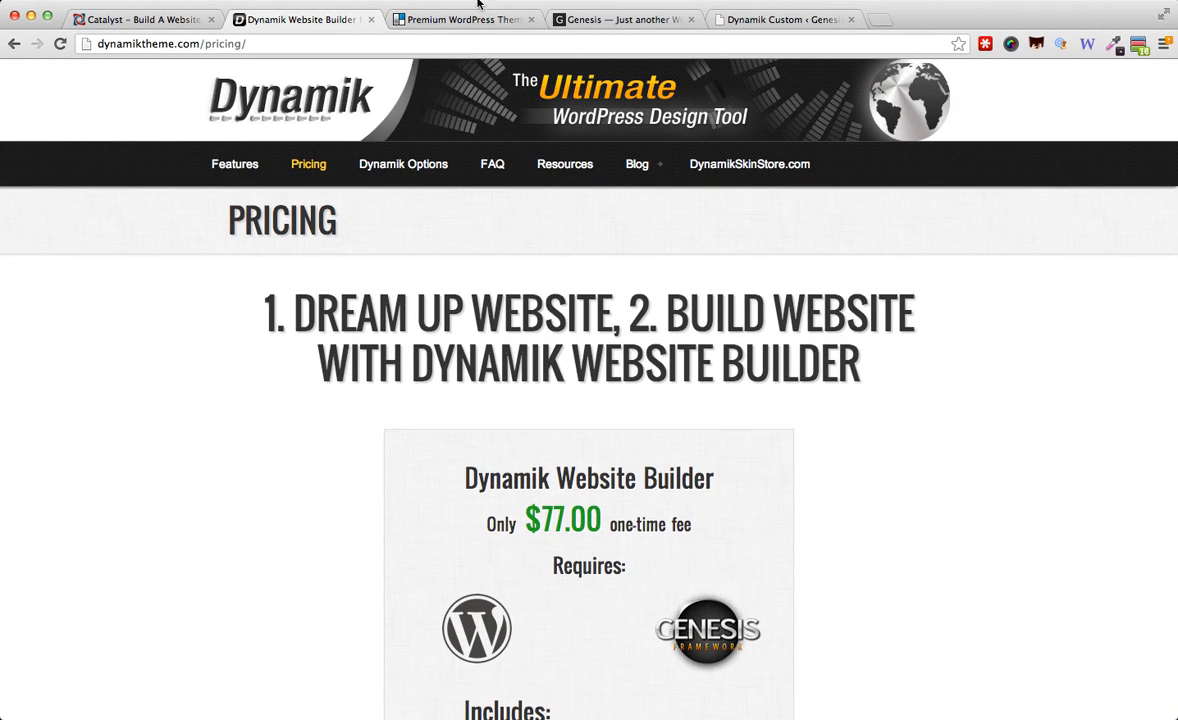
mouse_move(446, 84)
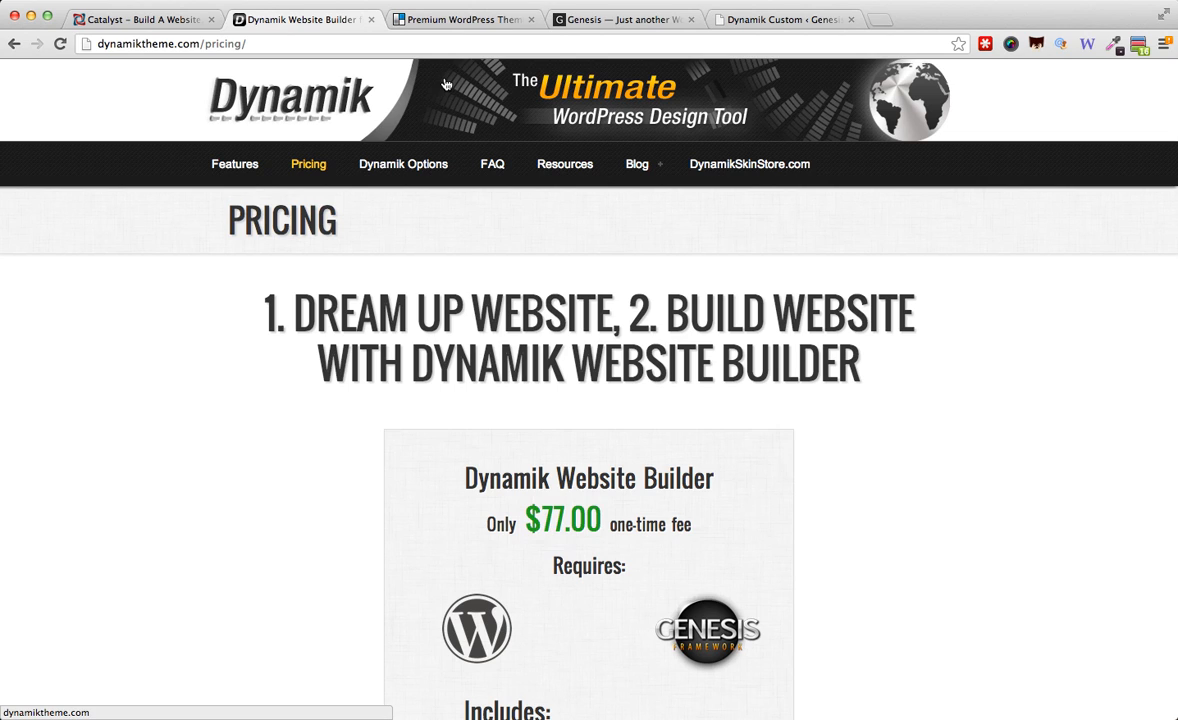
mouse_move(446, 84)
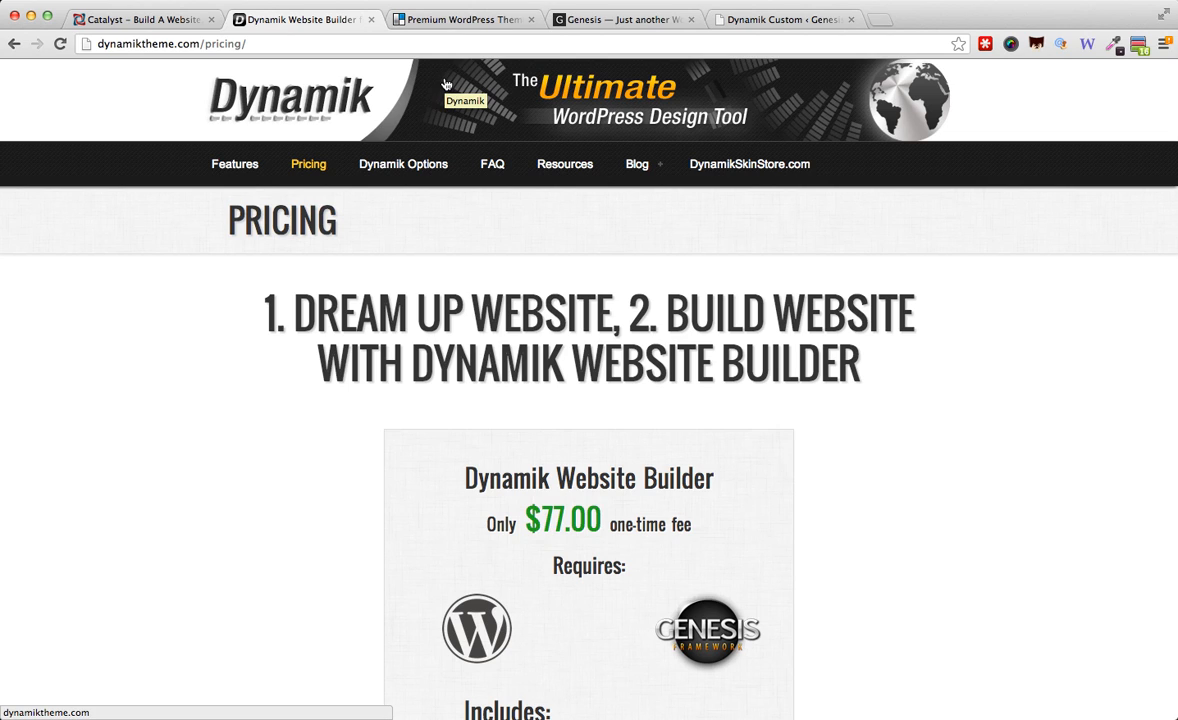